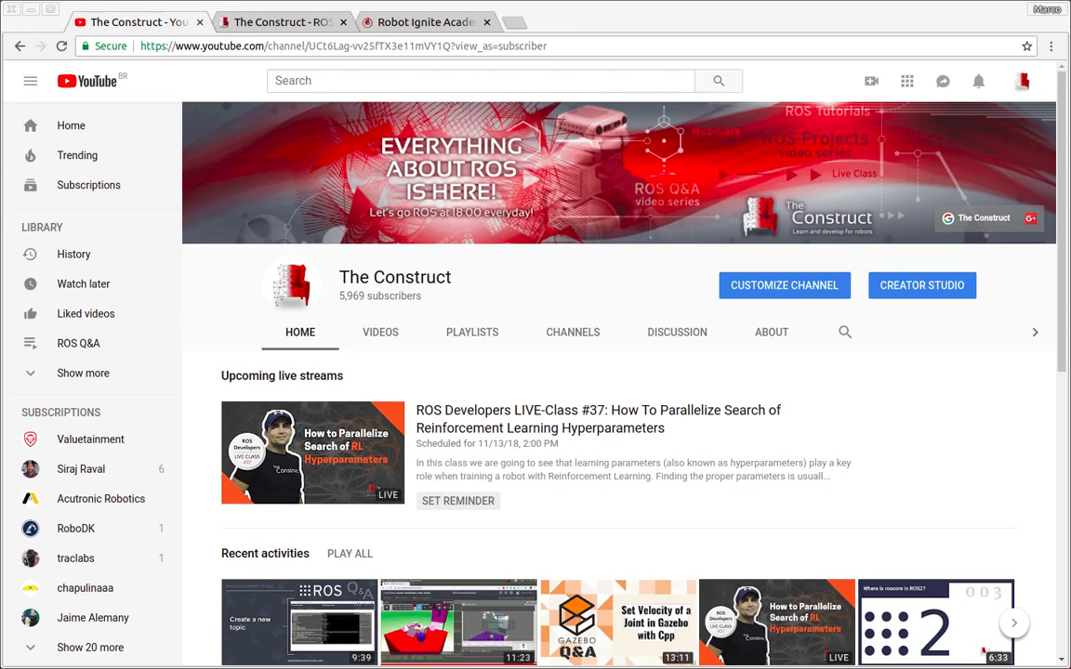
mouse_move(373, 203)
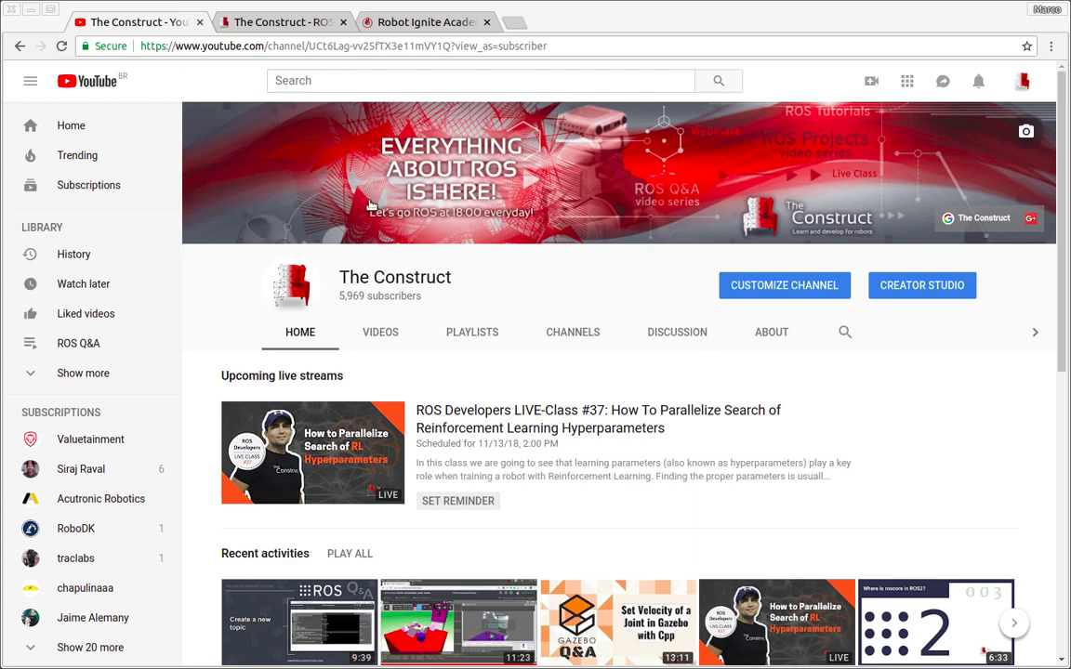
mouse_move(219, 283)
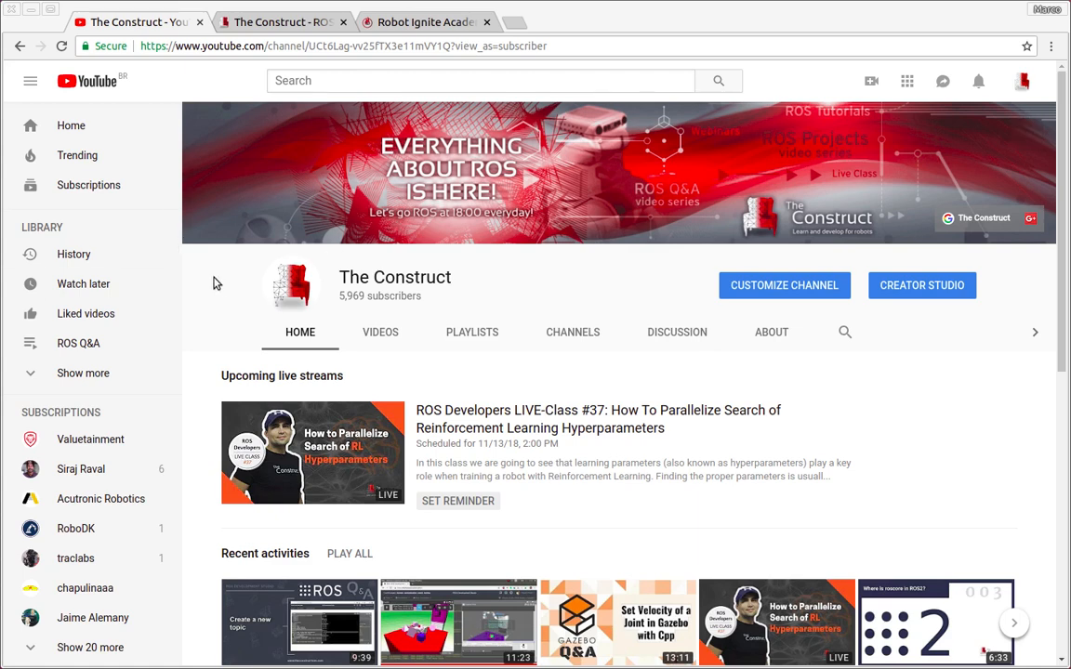
mouse_move(258, 249)
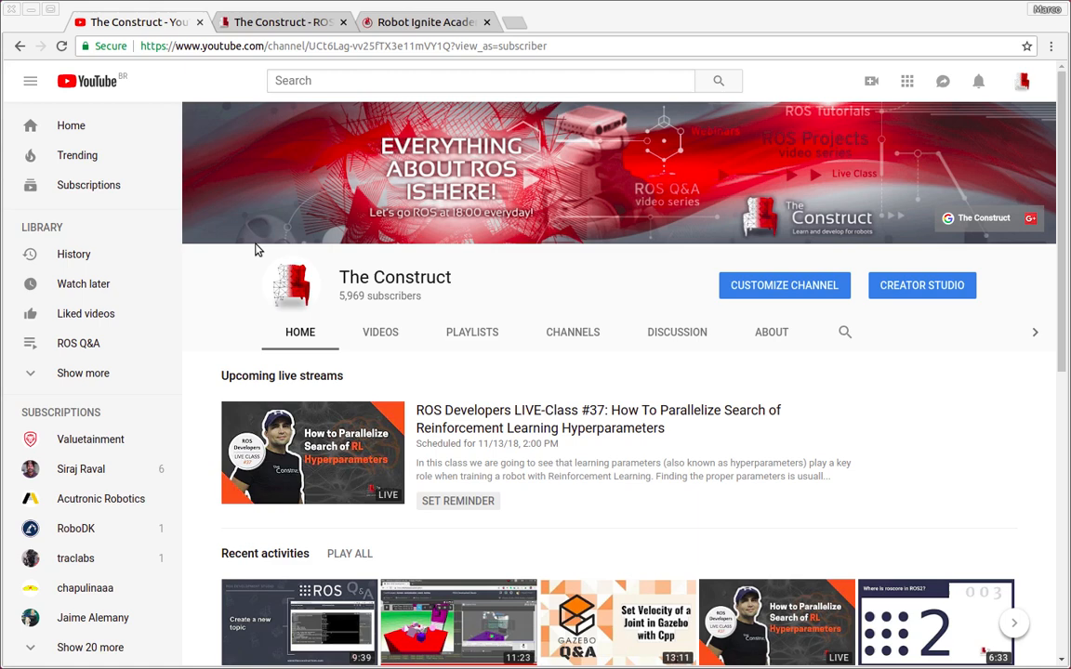
mouse_move(368, 369)
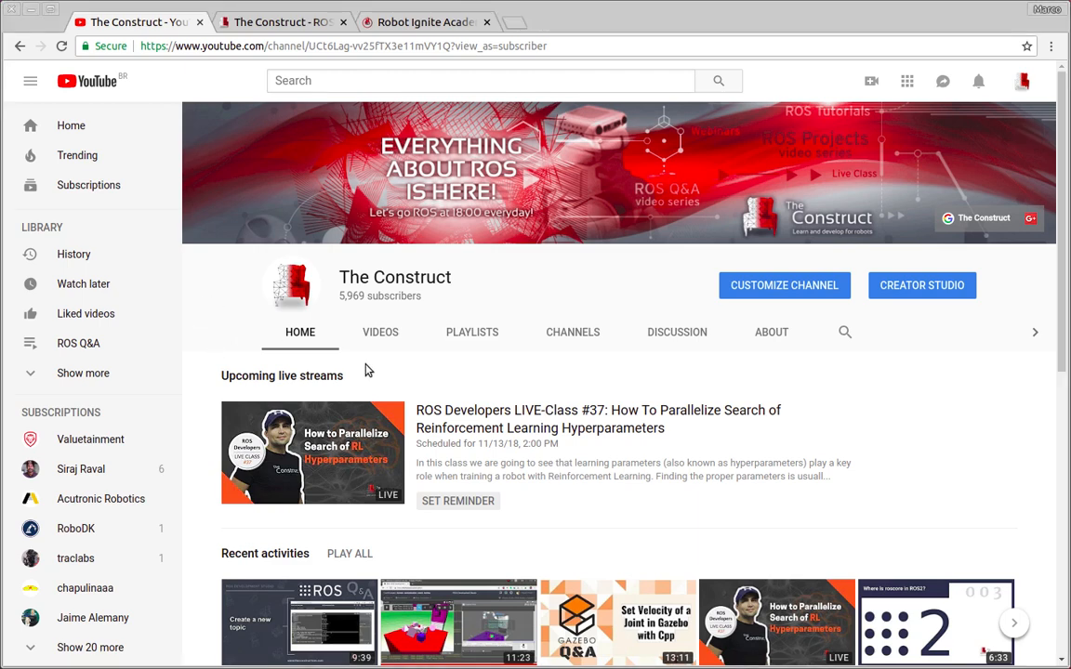
Scroll Robot Ignite Academy's homepage down to the Courses and Live Classes listings
click(425, 22)
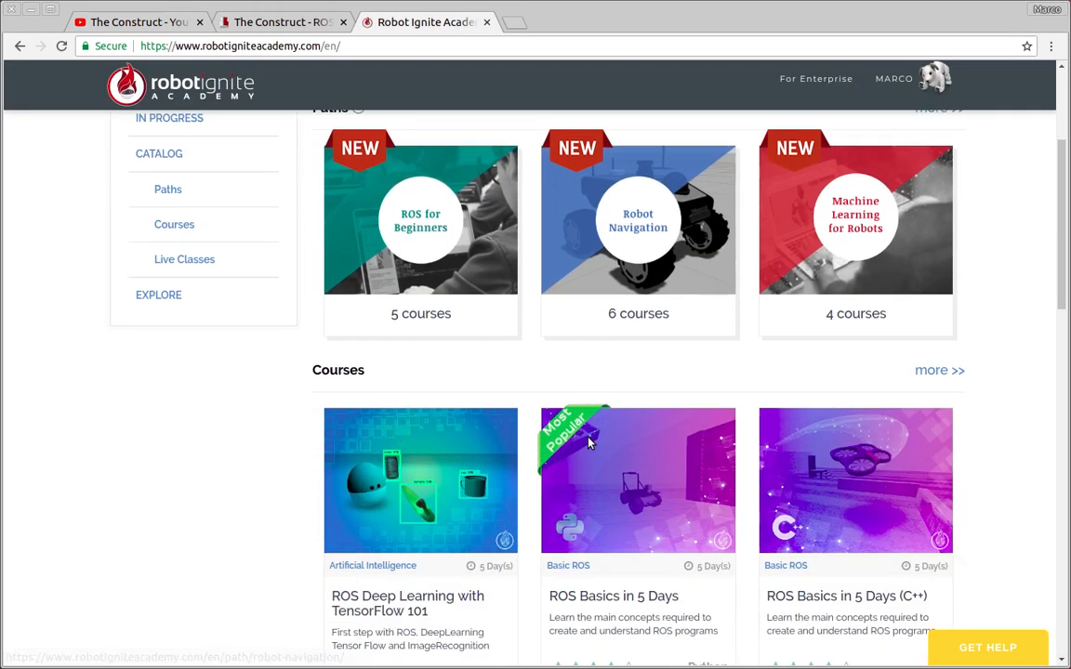
scroll(down, 3)
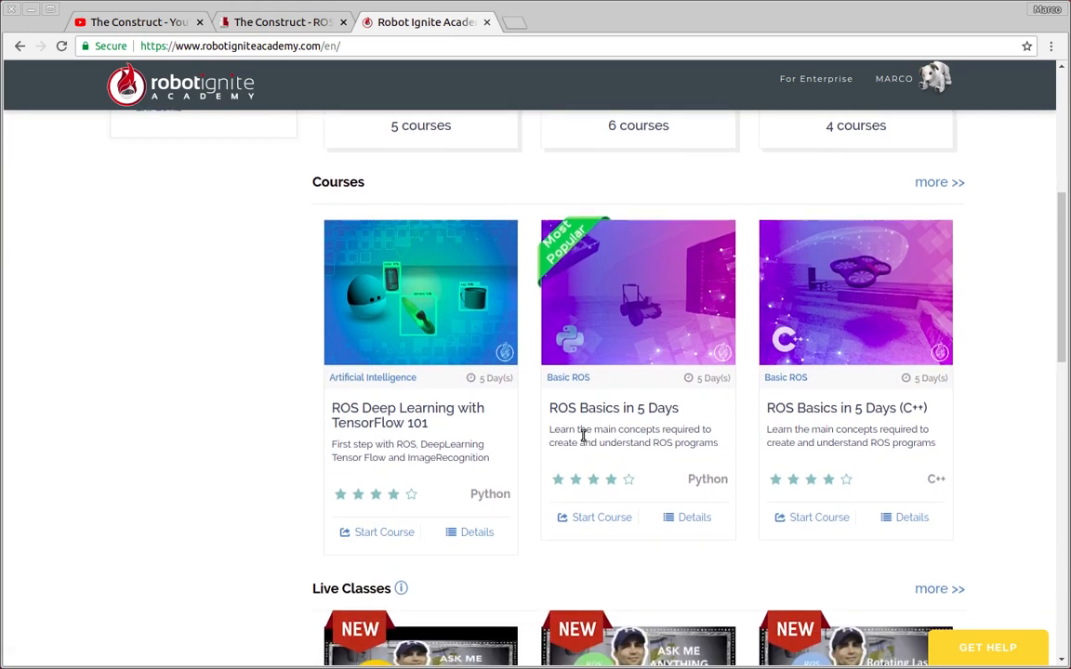
scroll(down, 3)
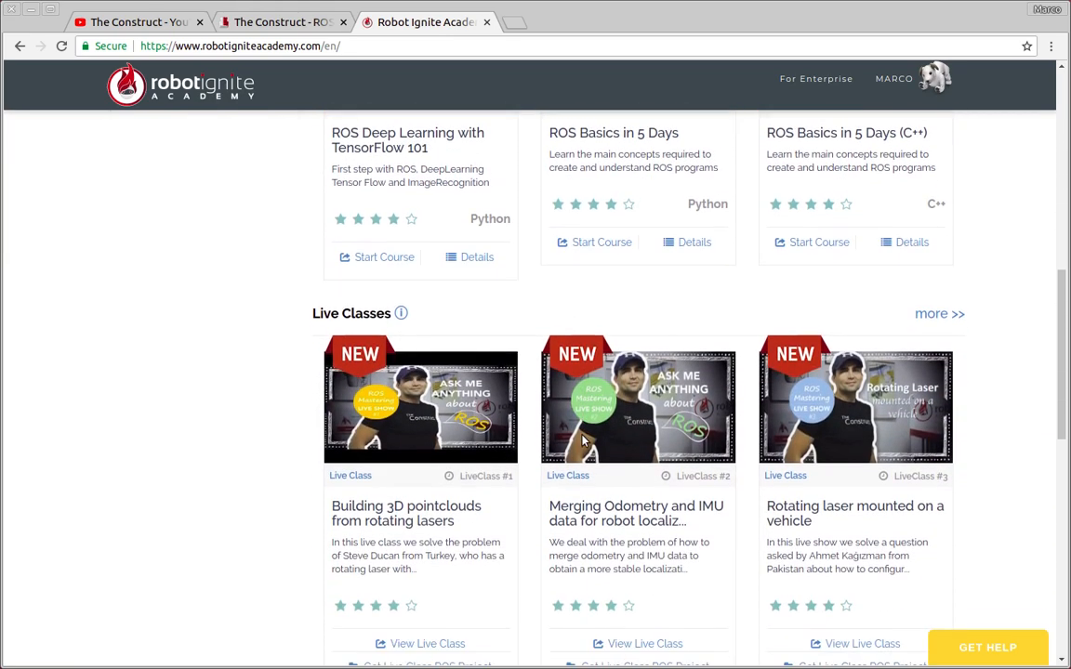
scroll(down, 3)
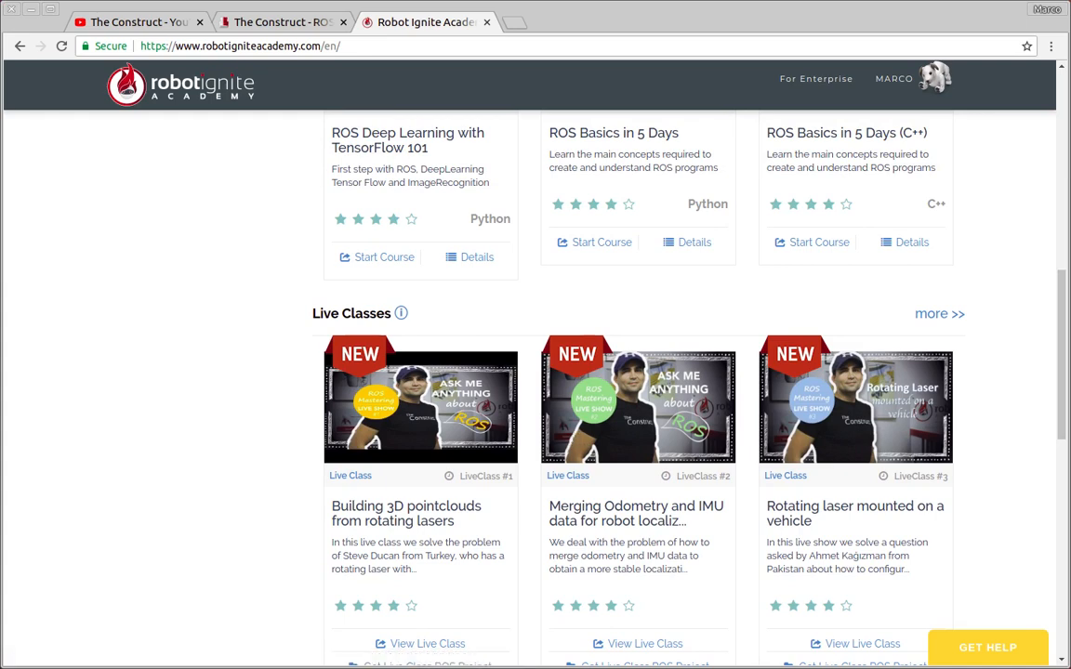
Open the gazebo_in_5_minutes_008 ROSject from the ROS Development Studio project list
click(279, 22)
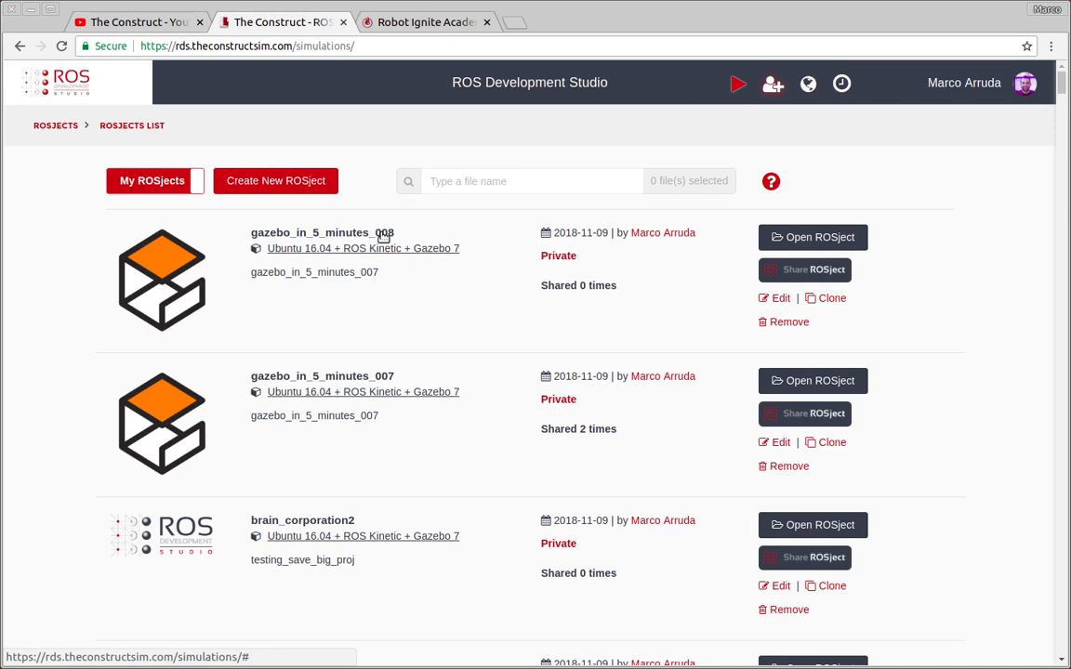
mouse_move(386, 240)
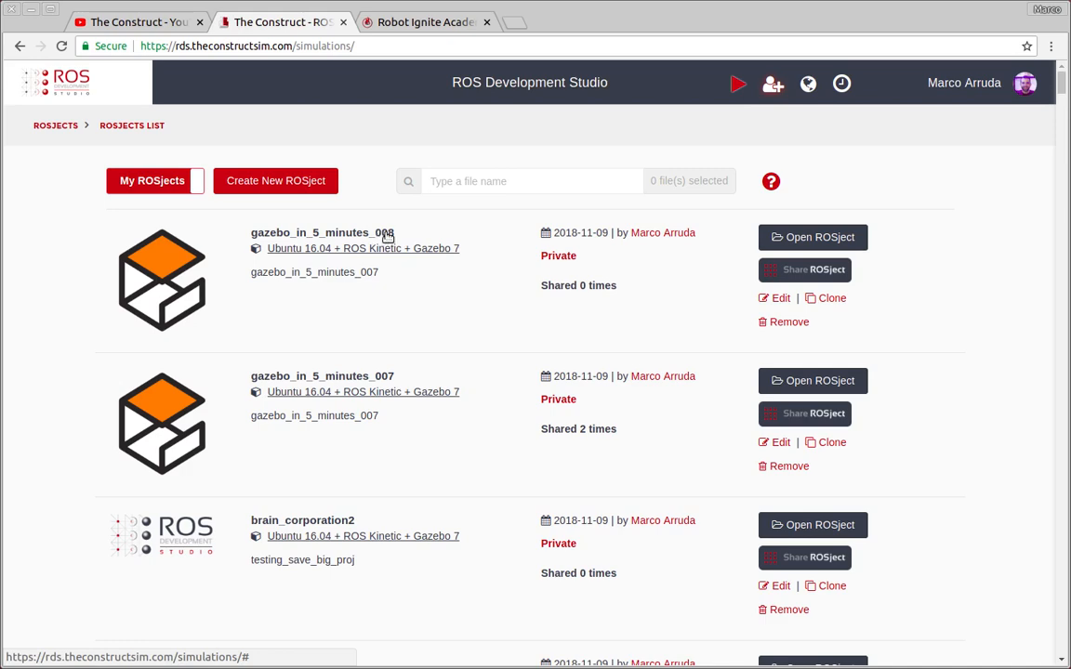
click(321, 232)
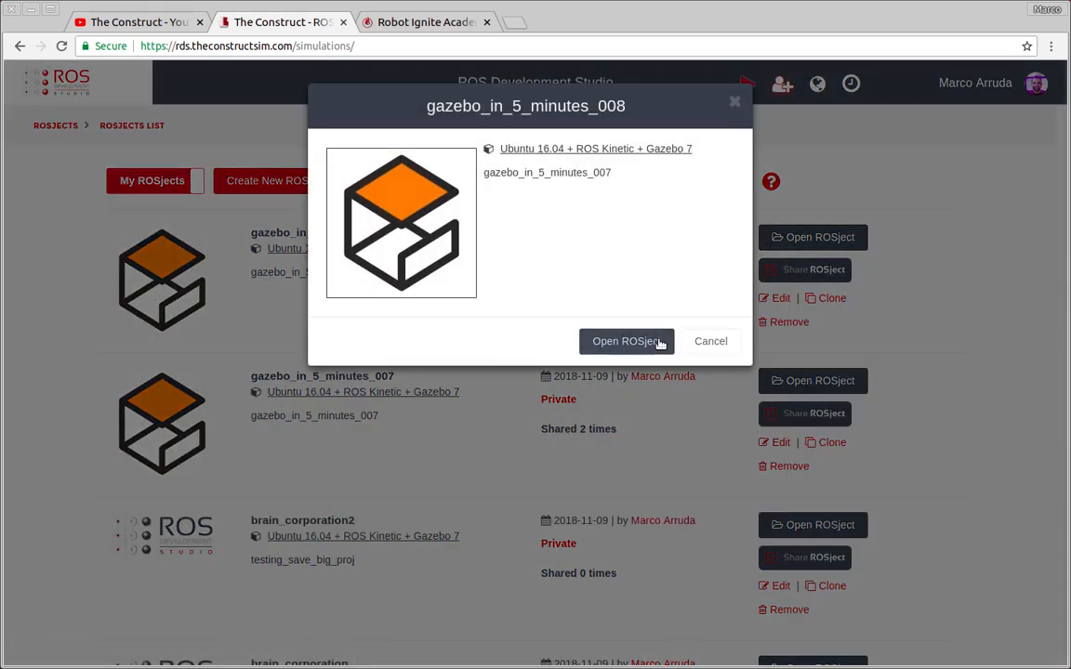
click(626, 341)
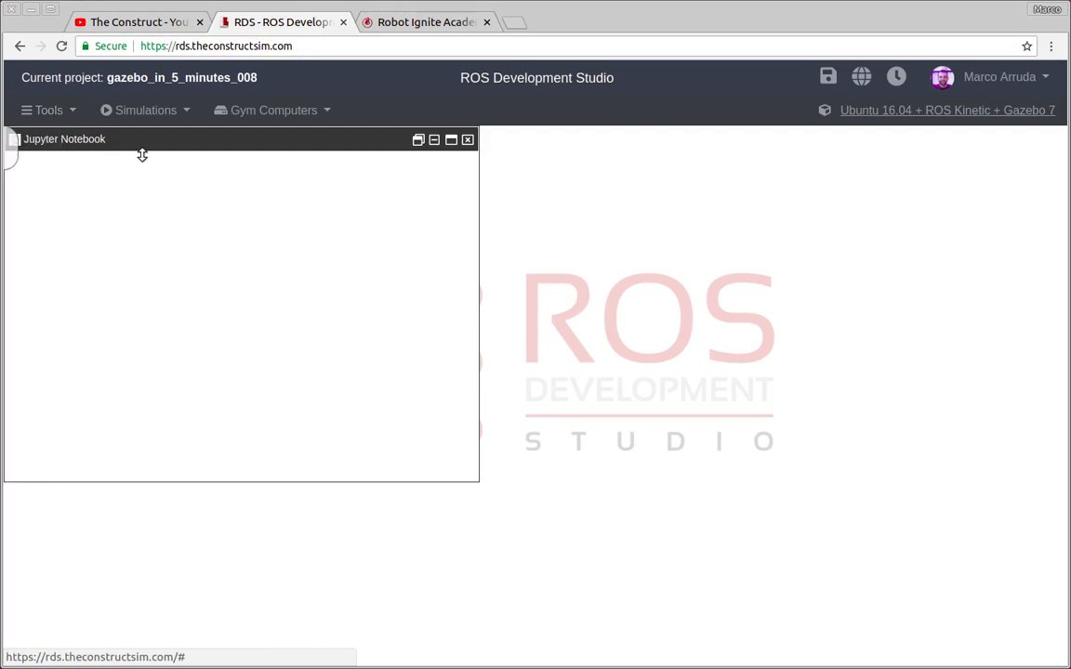
Launch the IDE and view rviz.launch, spawn.launch, then robot.urdf from my_robot_description
click(48, 110)
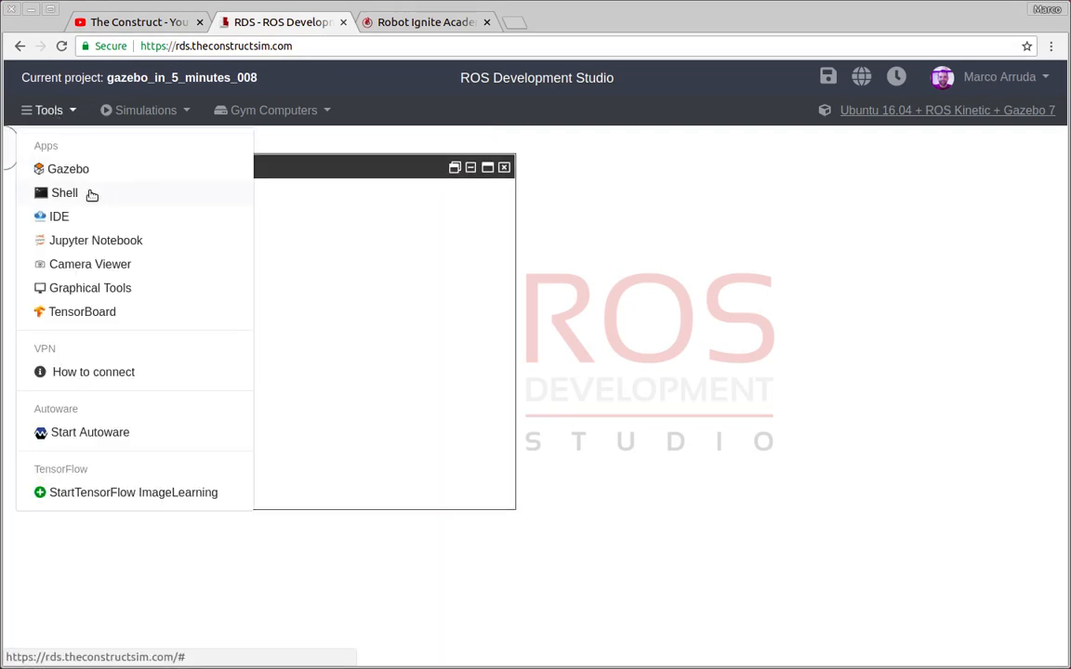
click(59, 215)
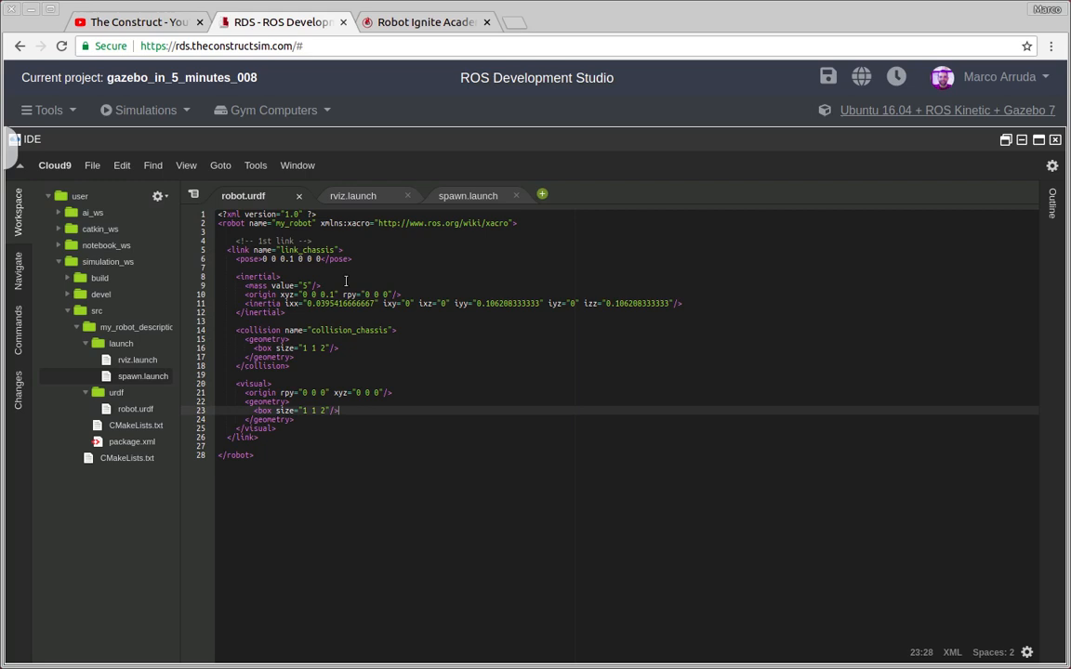
mouse_move(133, 376)
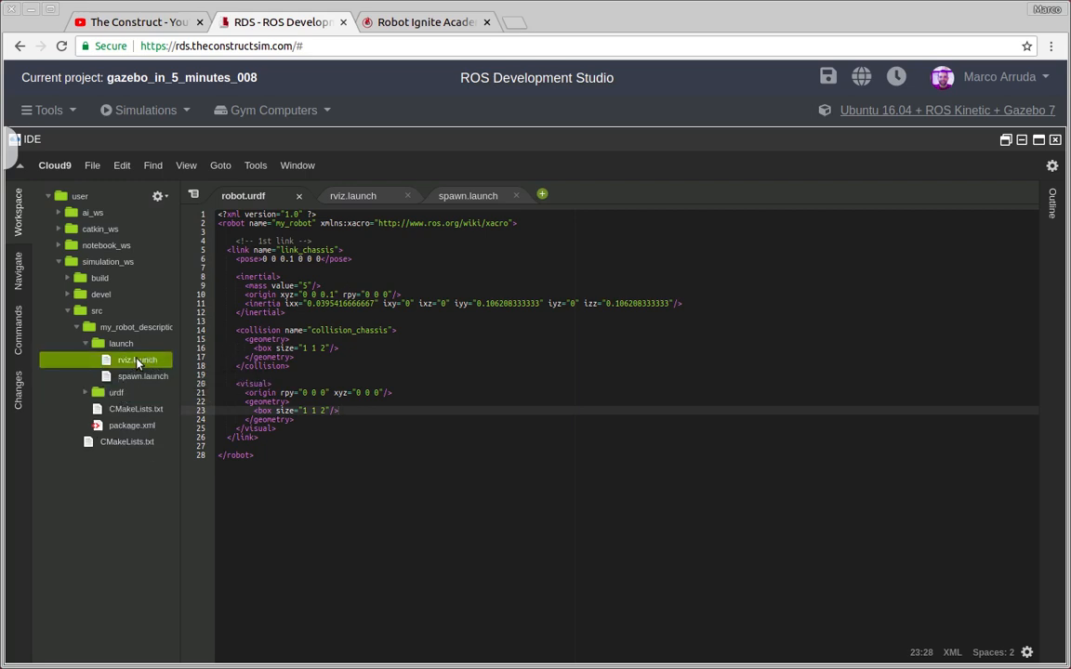
click(137, 360)
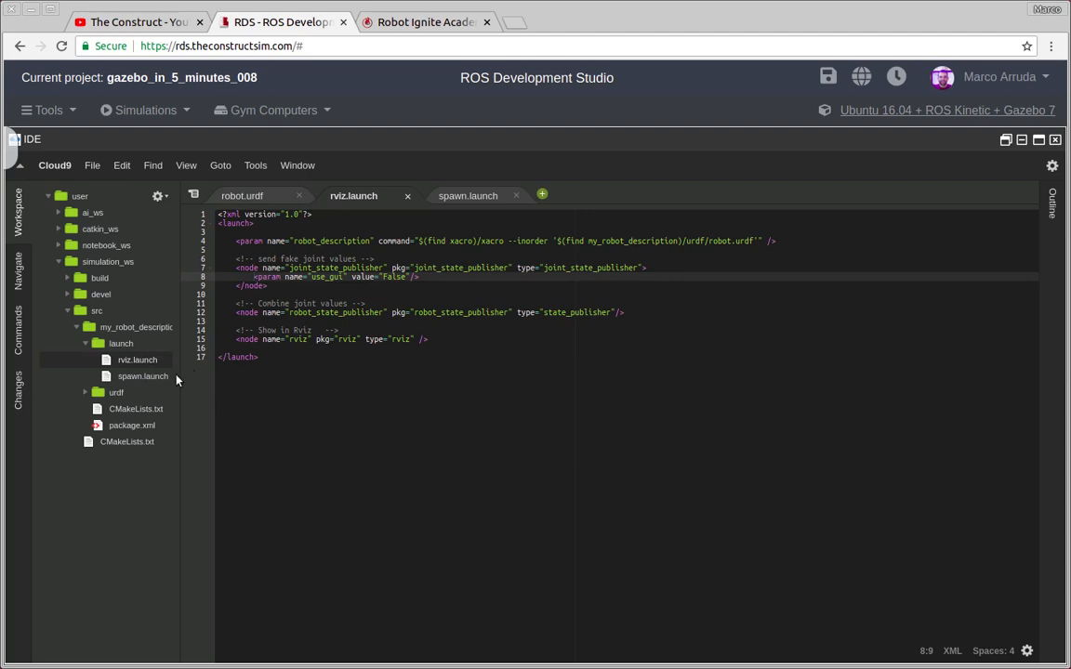
click(469, 195)
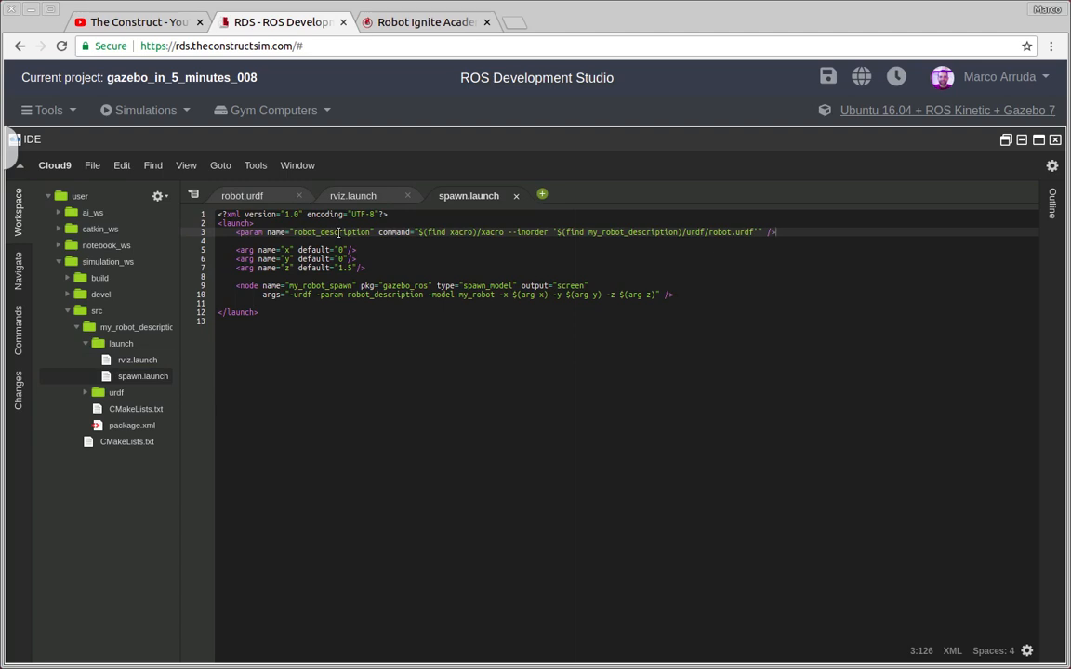
mouse_move(365, 203)
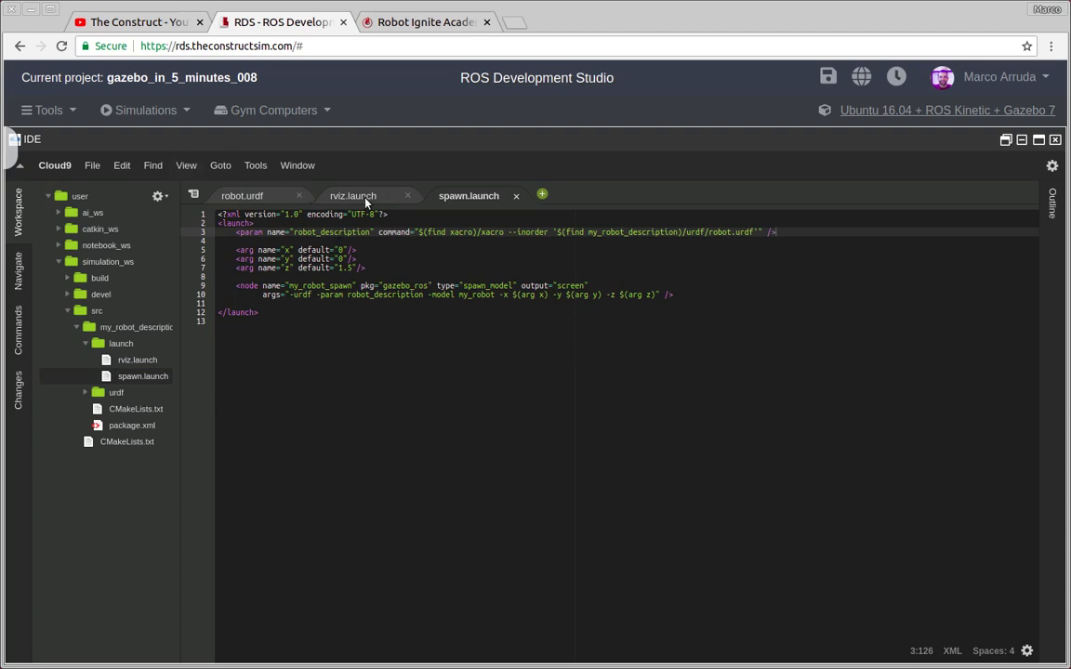
click(242, 196)
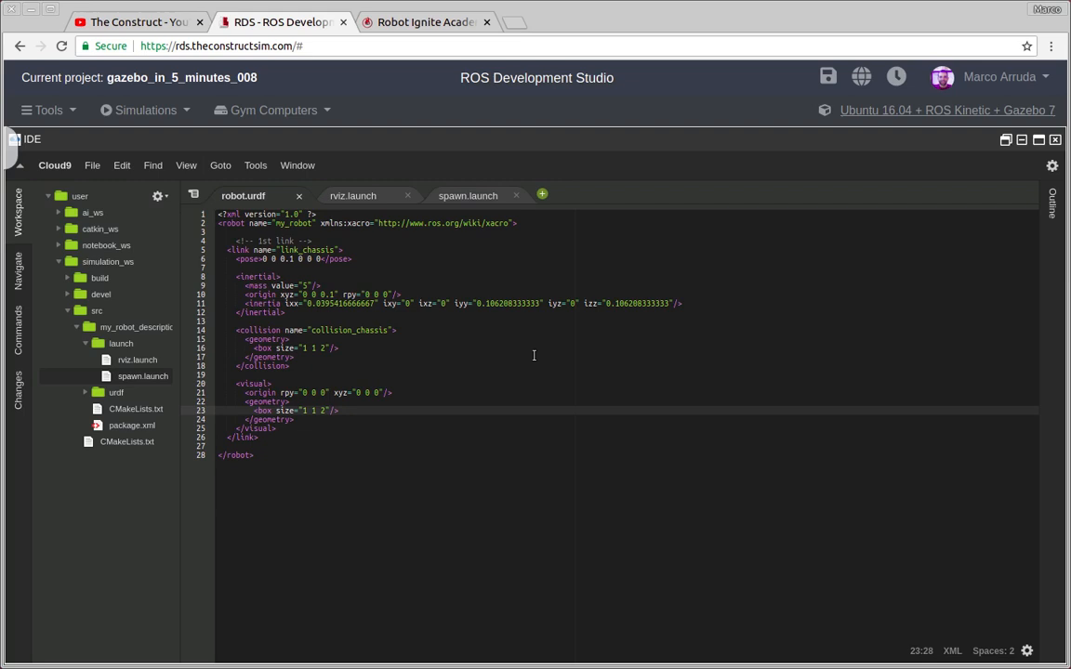
mouse_move(441, 284)
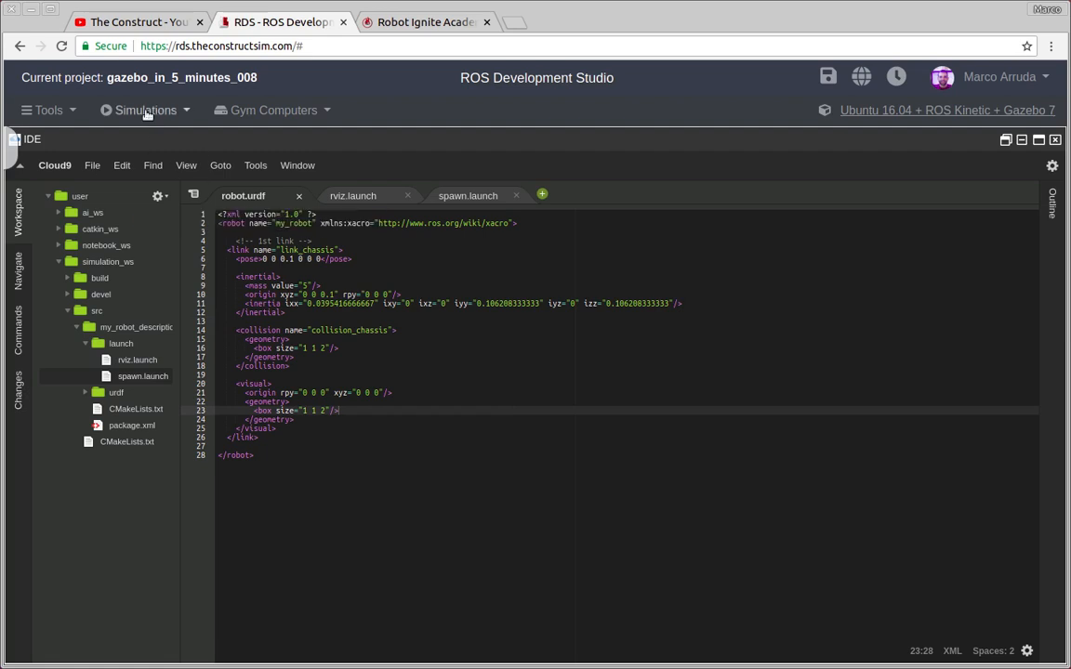
Launch an empty-world Gazebo simulation and open a Shell terminal
click(145, 110)
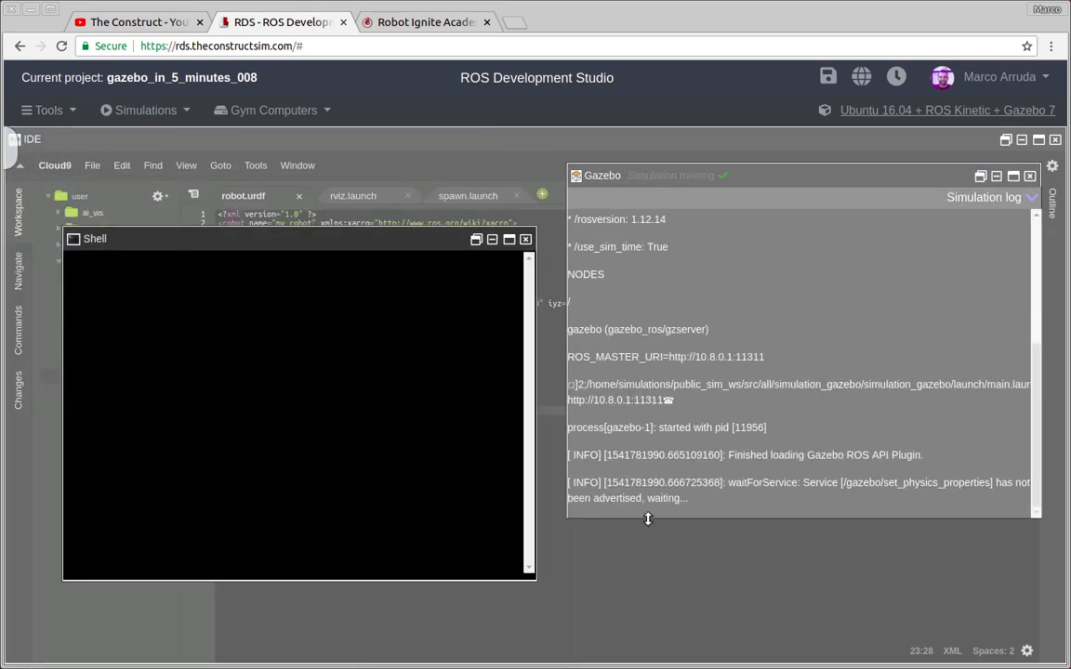
scroll(down, 3)
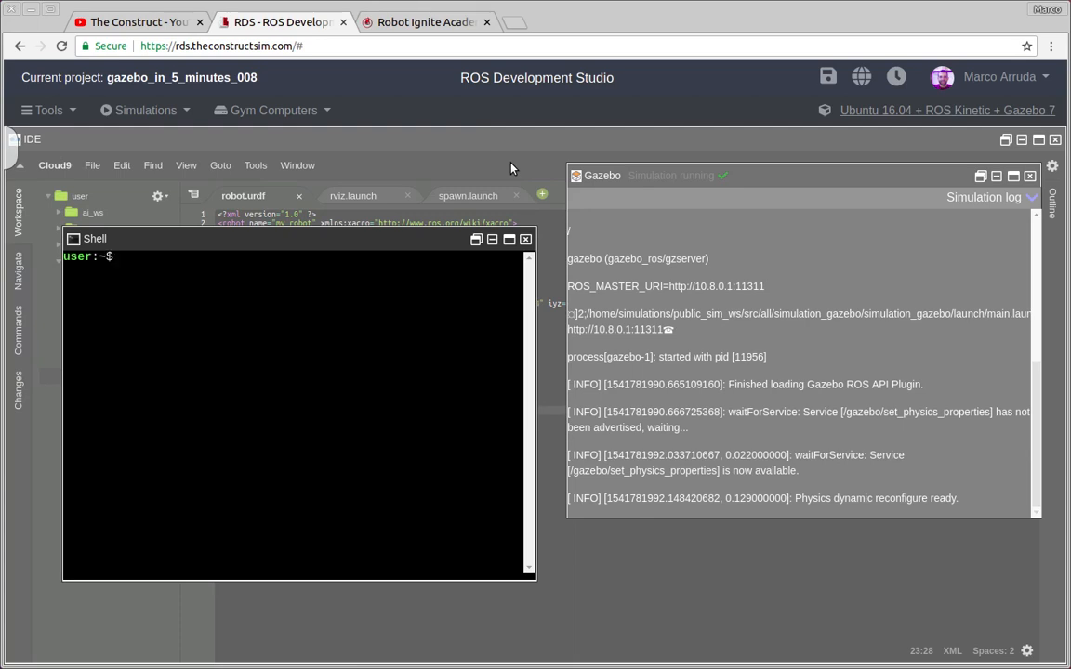
mouse_move(330, 422)
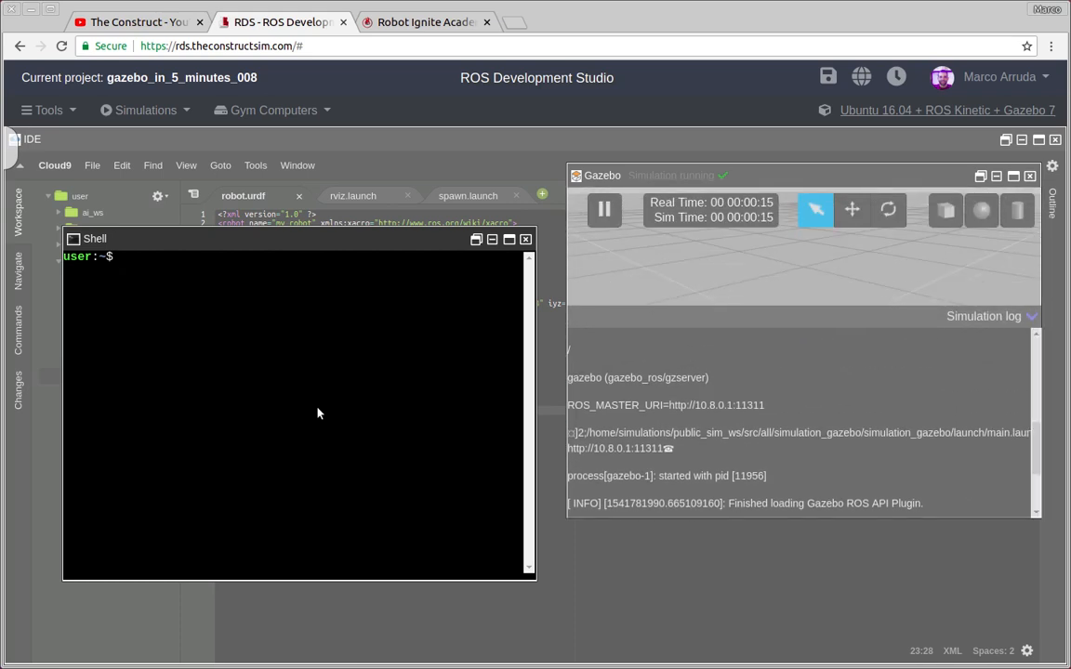
click(525, 238)
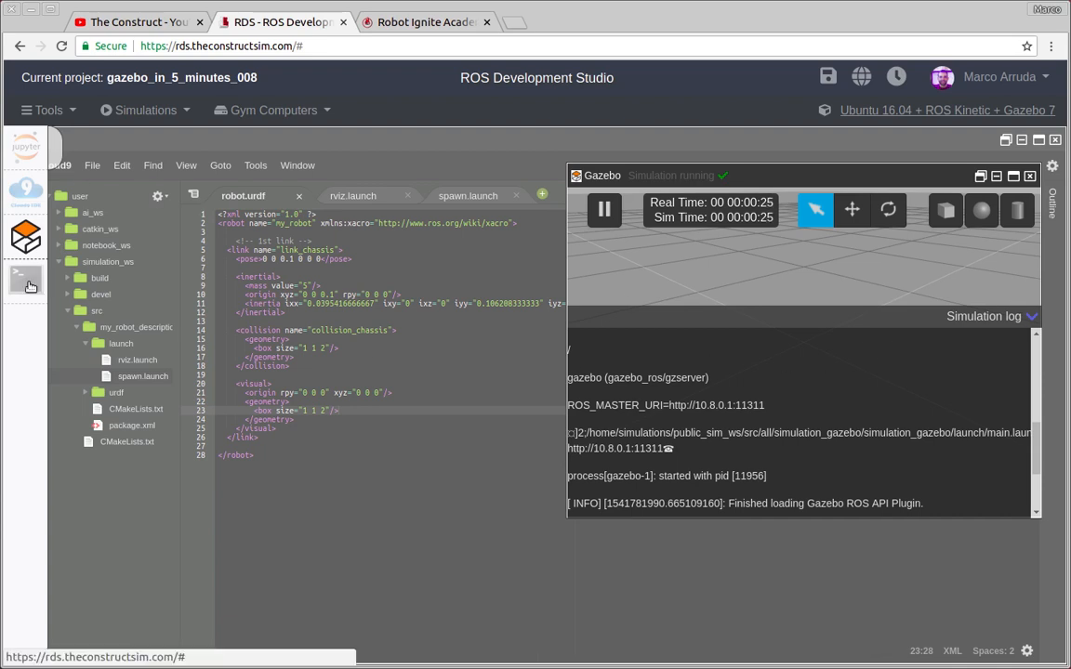
Enter 'roslaunch my_robot_description spawn.launch' in the shell to spawn the box robot
click(25, 286)
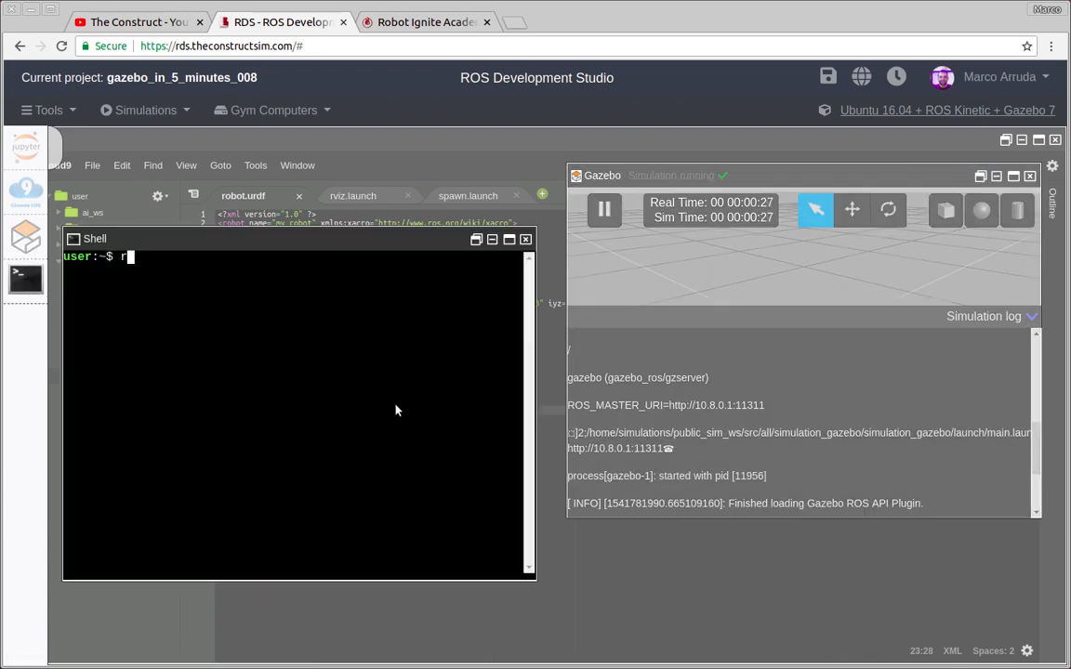
text(oslaunch)
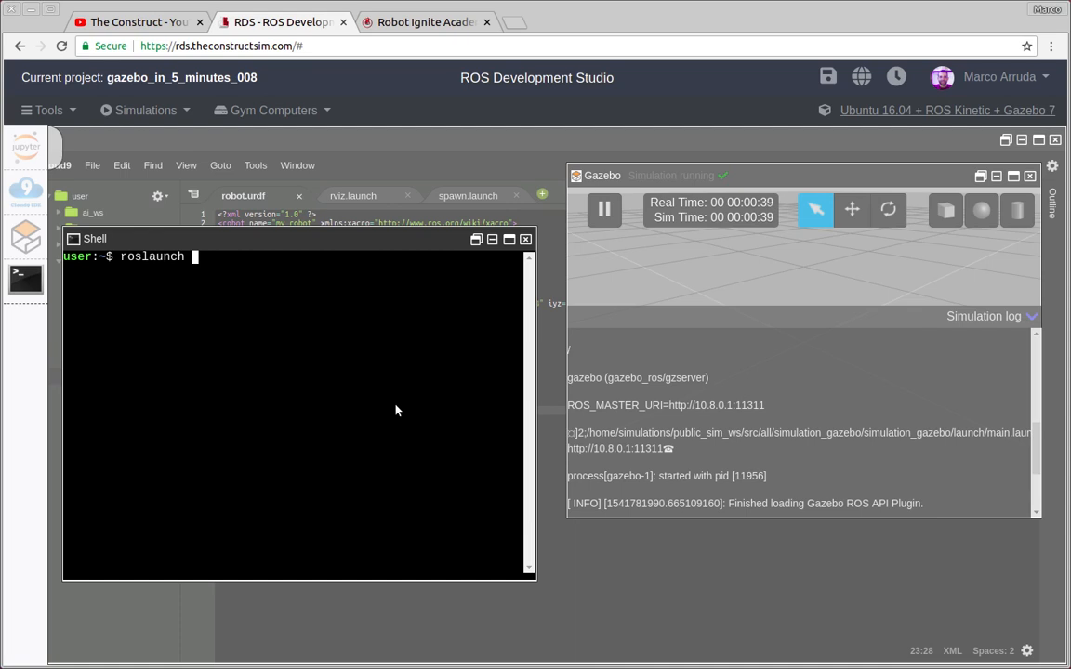
text(my_robot_description)
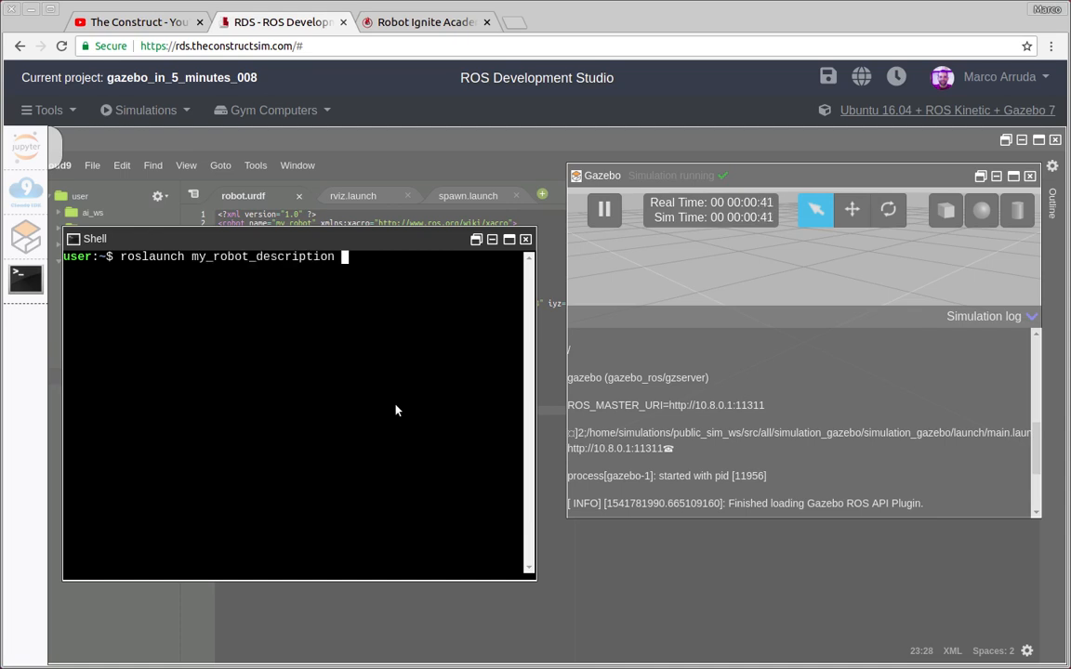
text(spawn.launch)
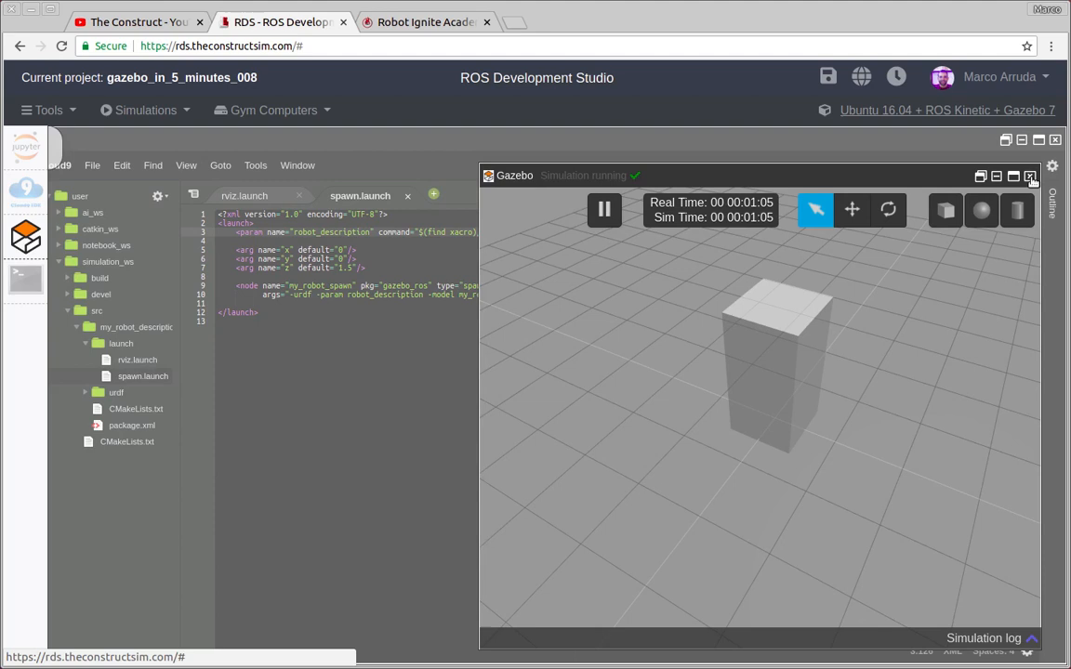
Close the Gazebo window showing the spawned box robot
click(1031, 177)
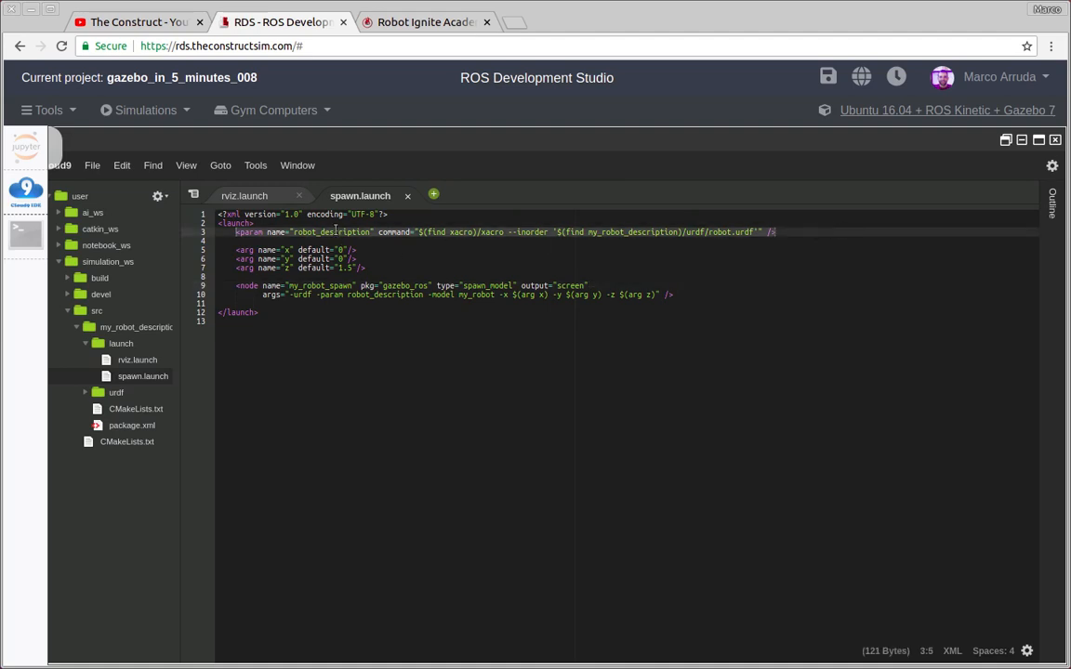
mouse_move(244, 196)
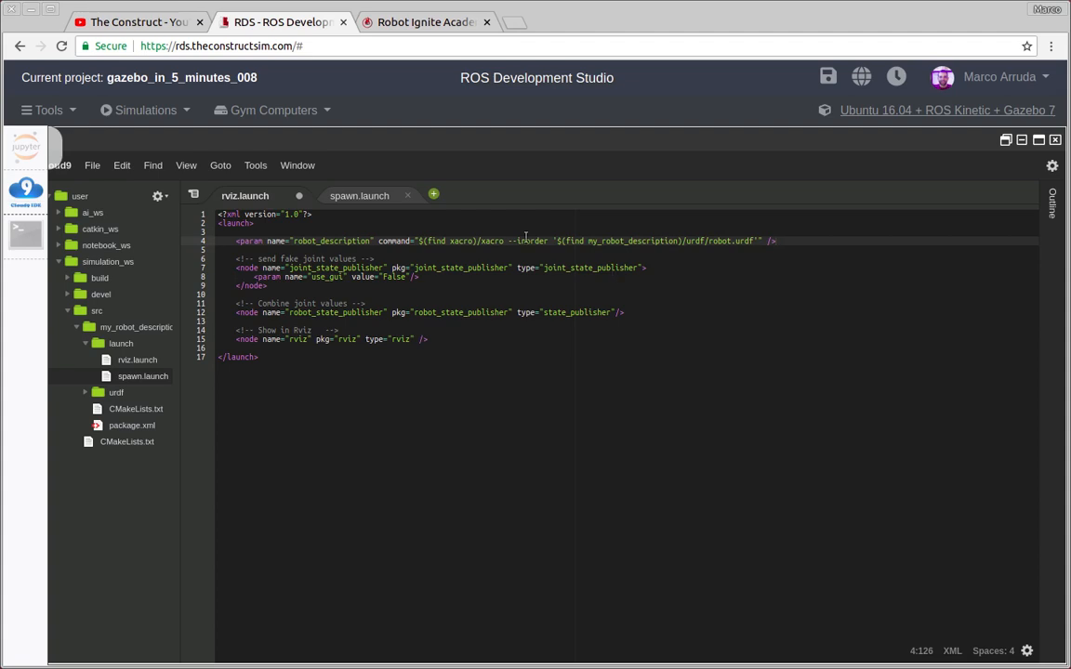
Save rviz.launch with Ctrl+S
key(ctrl+s)
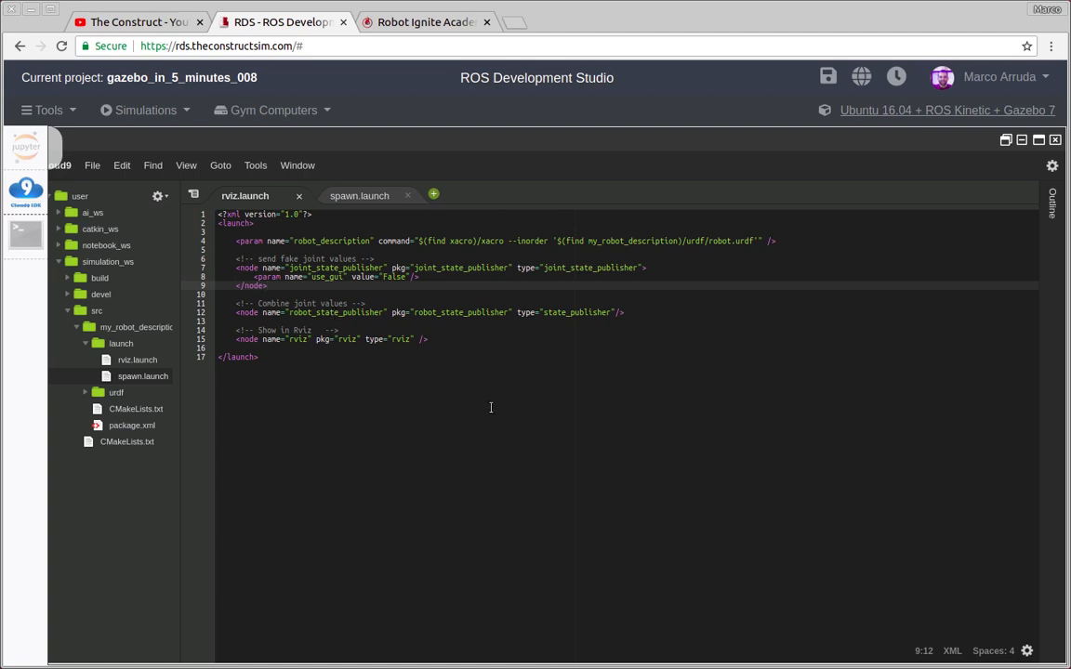
mouse_move(486, 397)
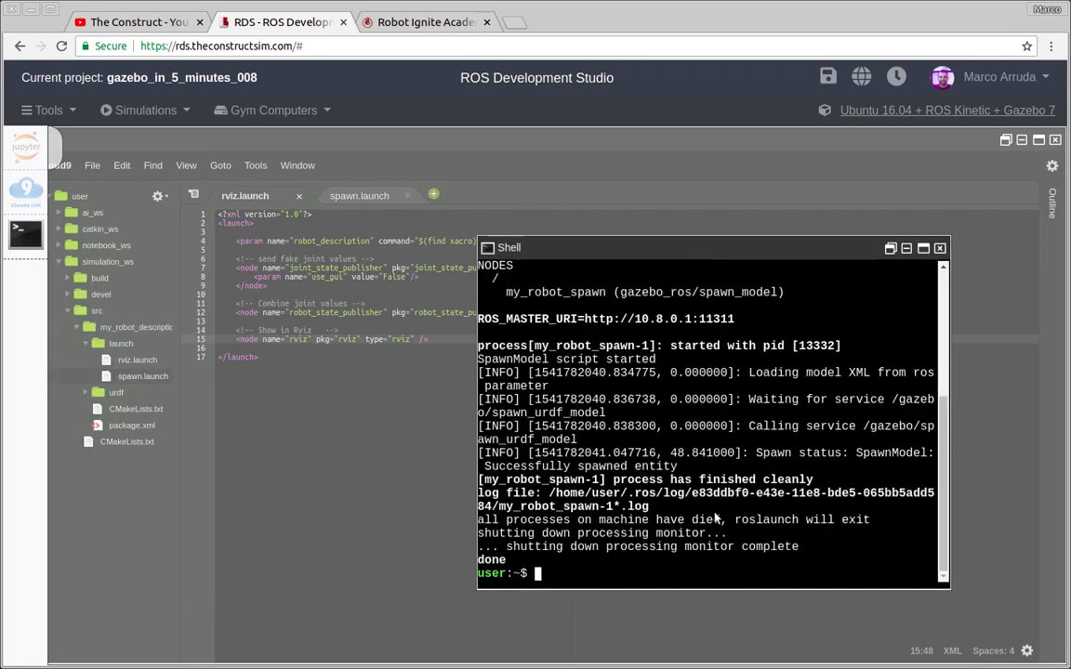
Type and discard a 'rosrun rviz rviz' command, leaving the shell at an empty prompt
text(rosrun)
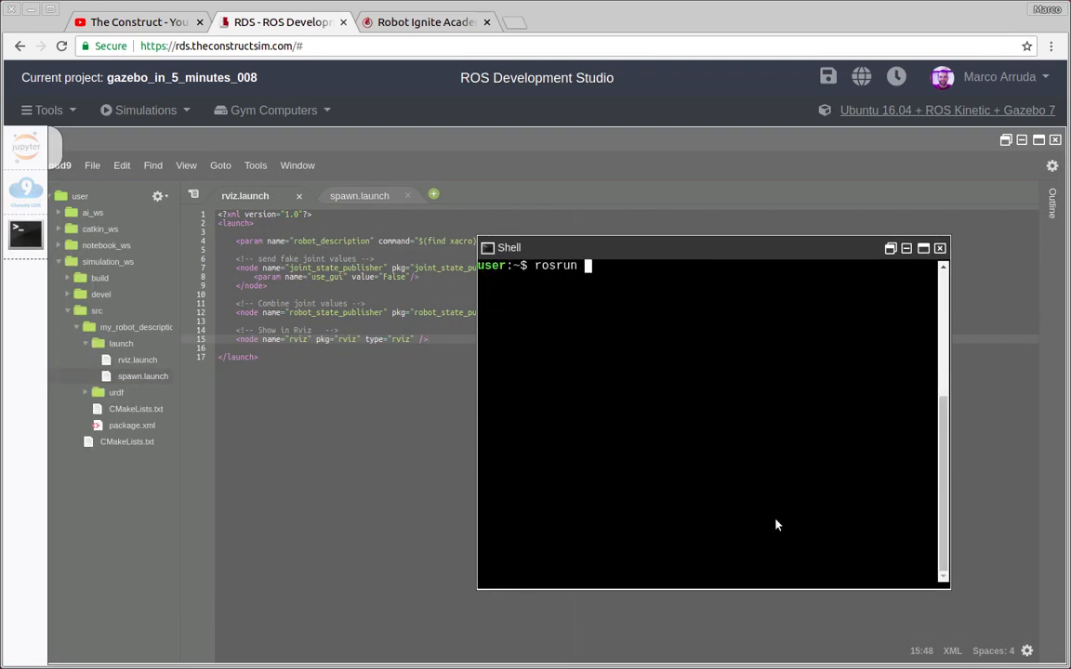
text(rviz rviz)
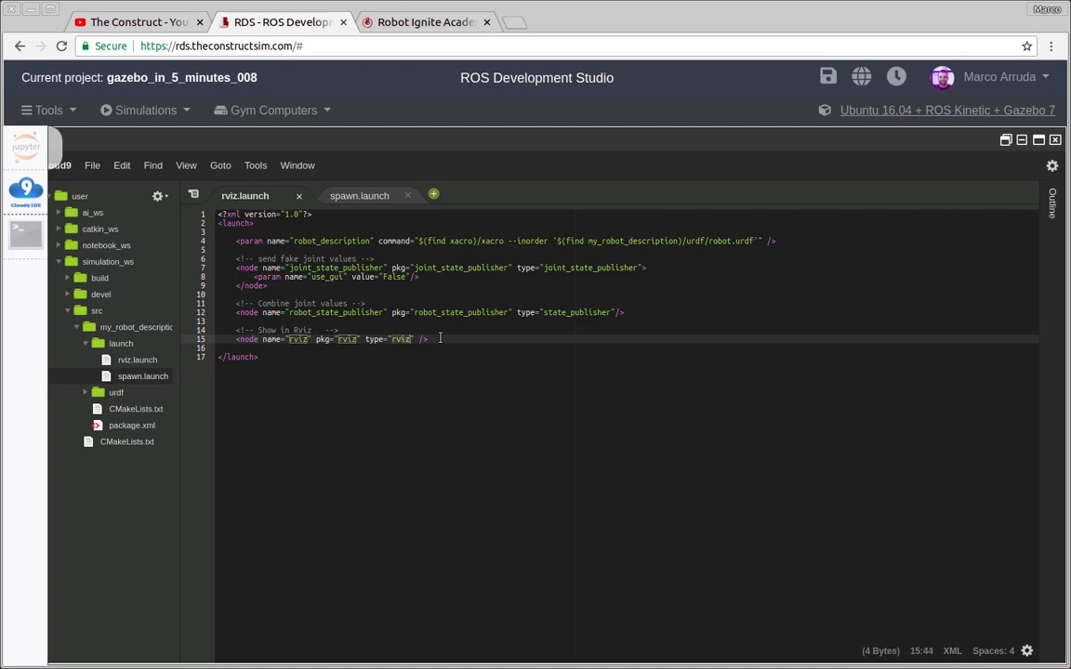
click(296, 339)
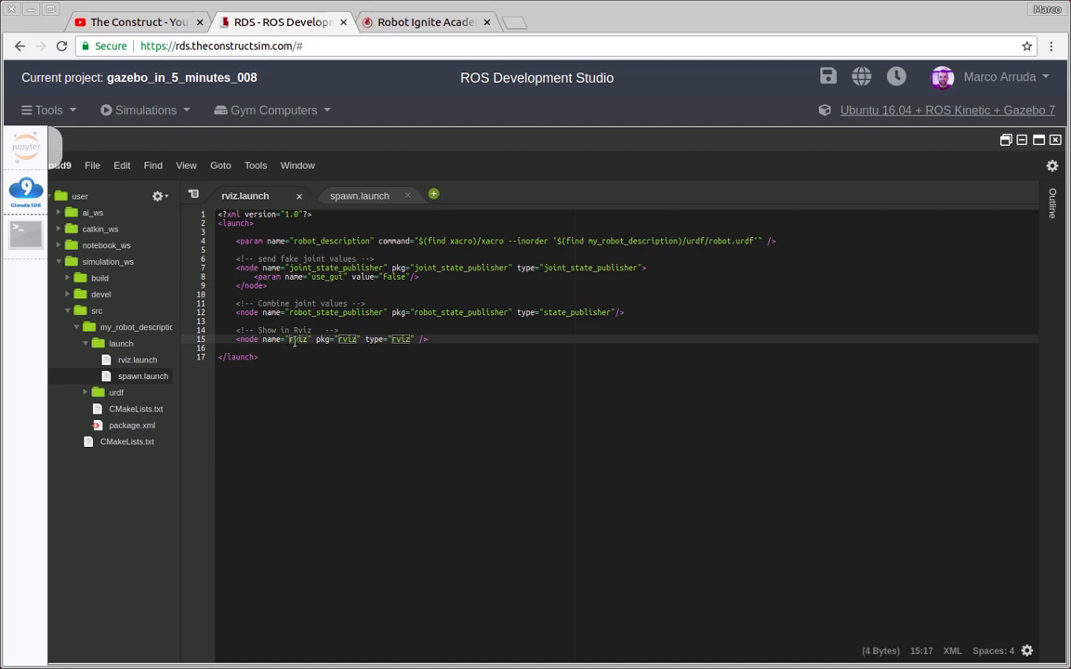
text(asdas)
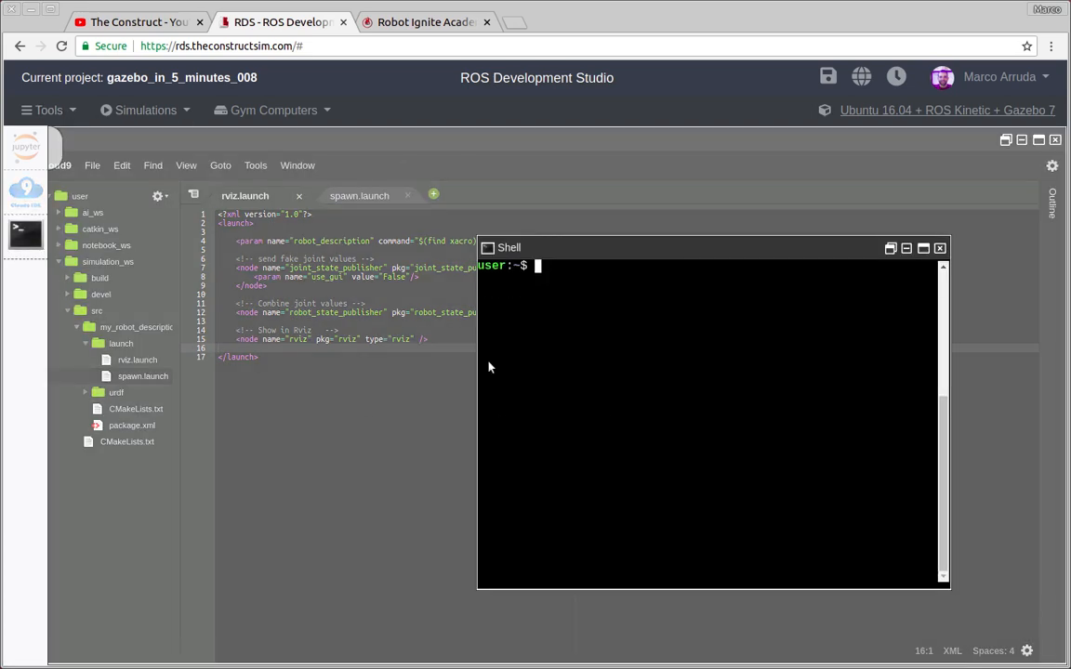
Open Graphical Tools, log in, maximize the desktop, and bring the shell in front
click(47, 108)
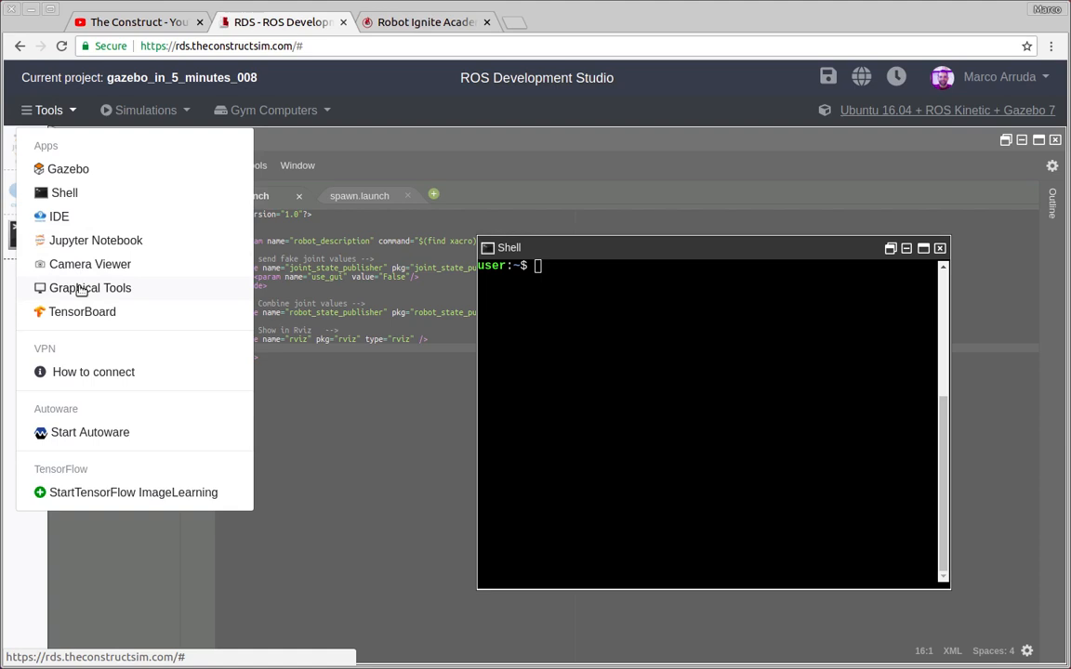
click(90, 287)
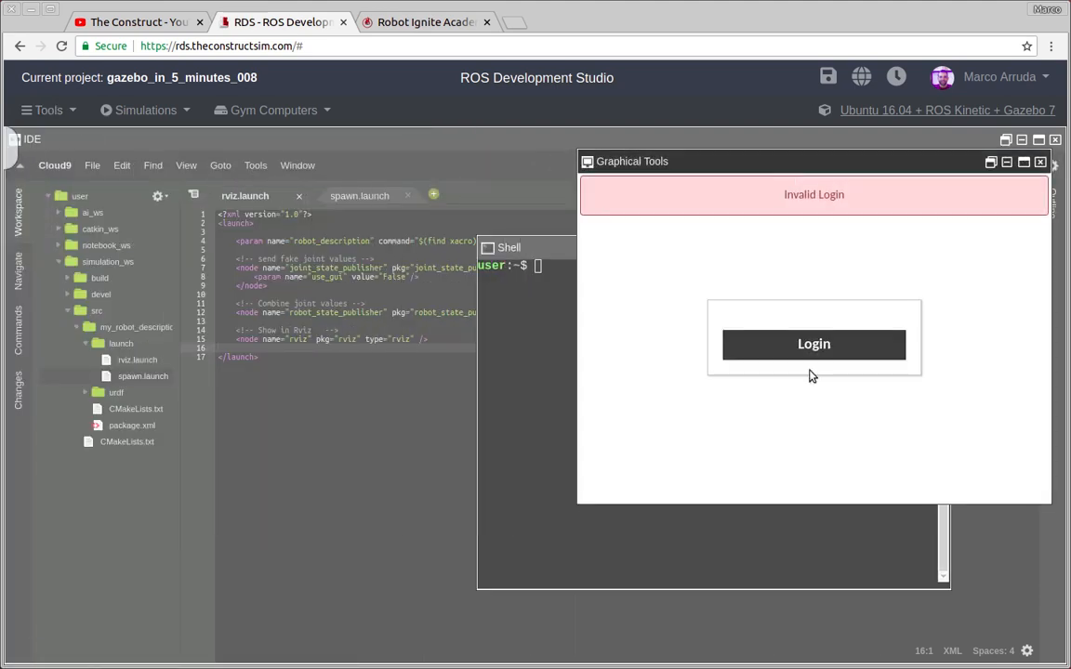
click(813, 344)
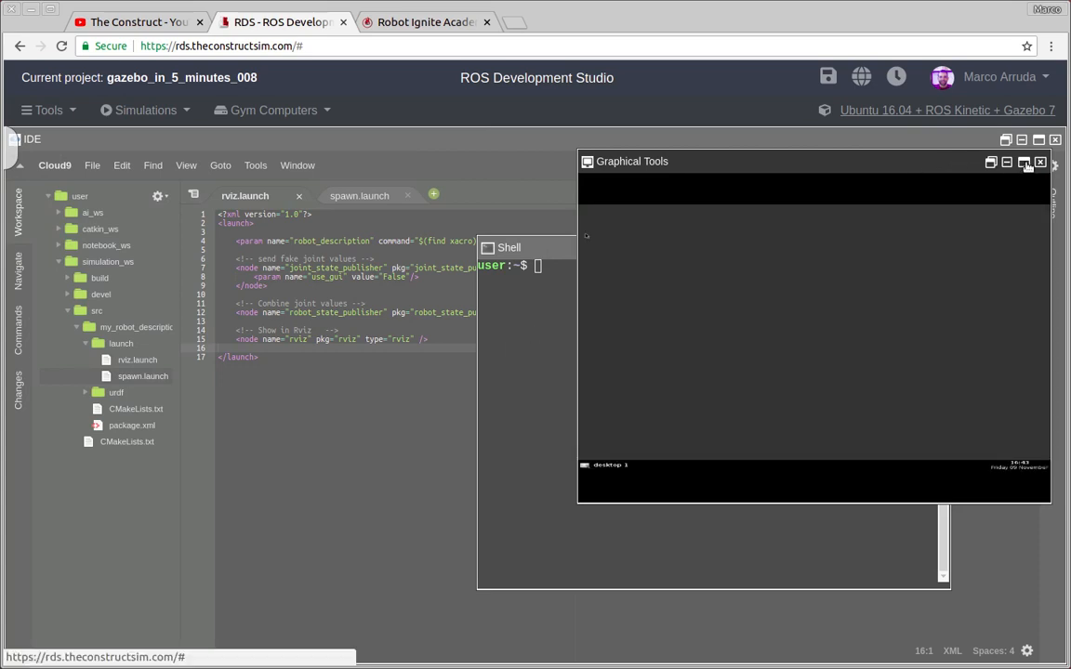
click(1039, 162)
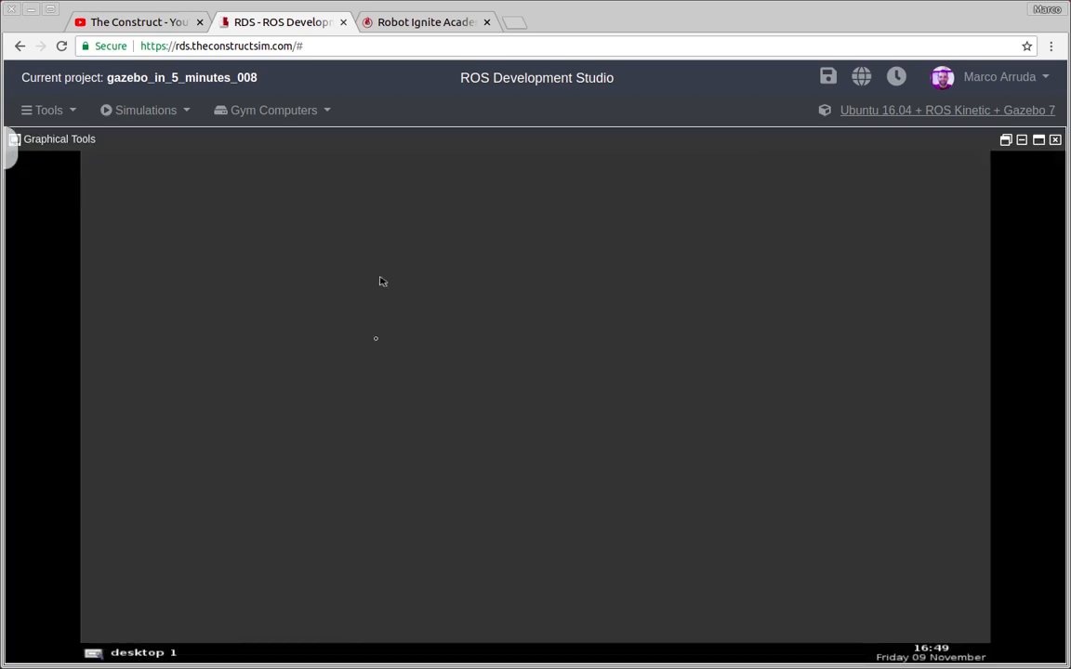
click(26, 235)
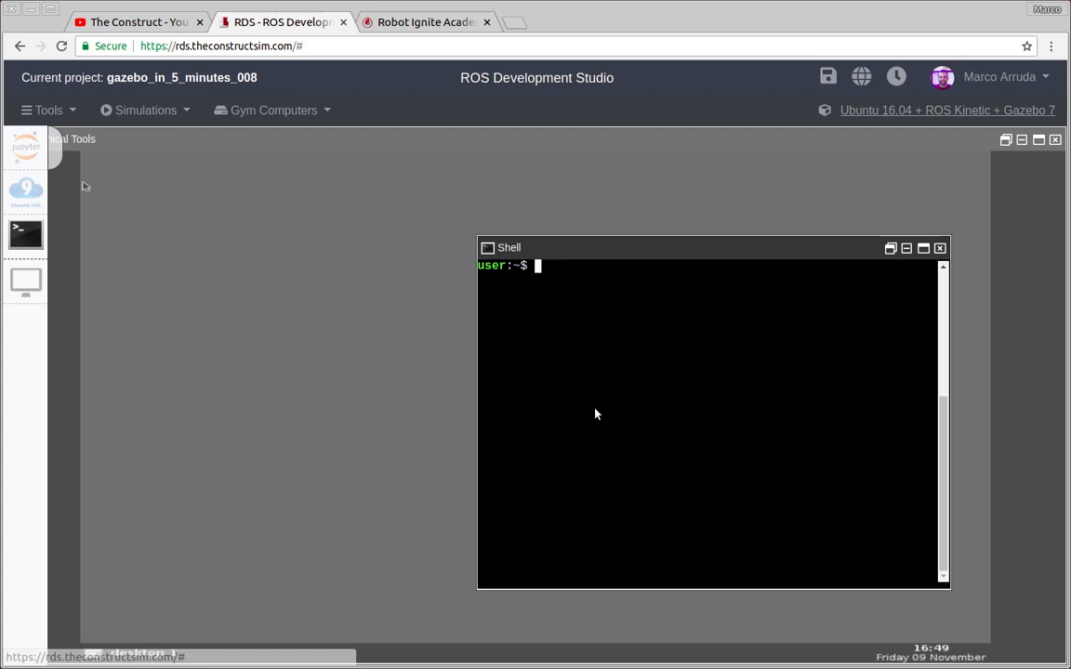
Run roslaunch my_robot_description rviz.launch to open RViz on the graphical desktop
text(roslaunch)
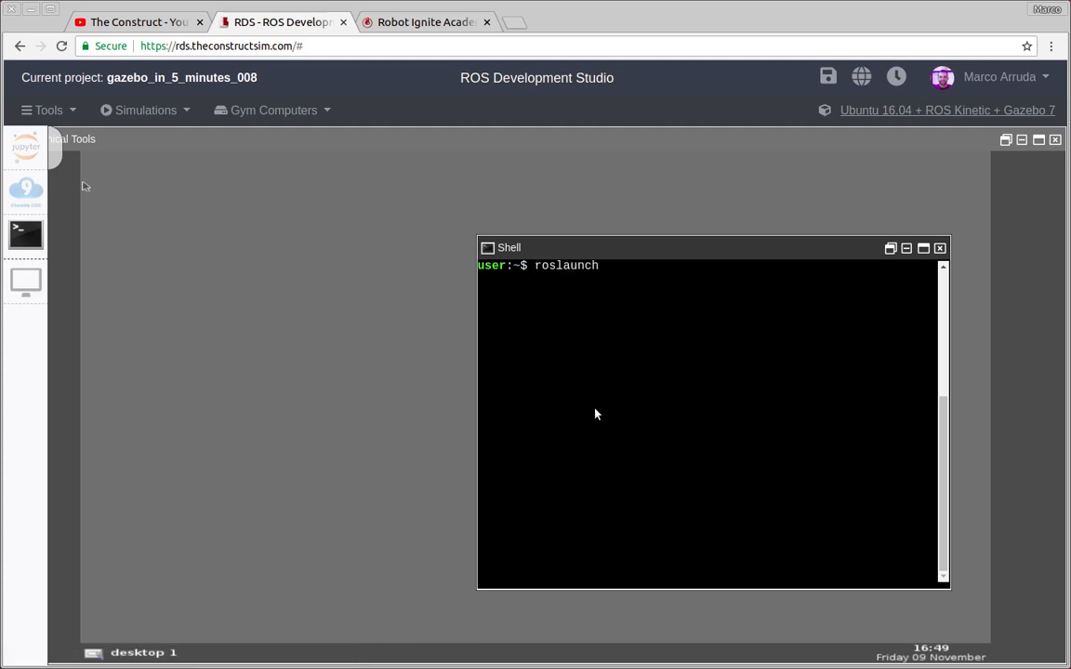
text(my_robot_description)
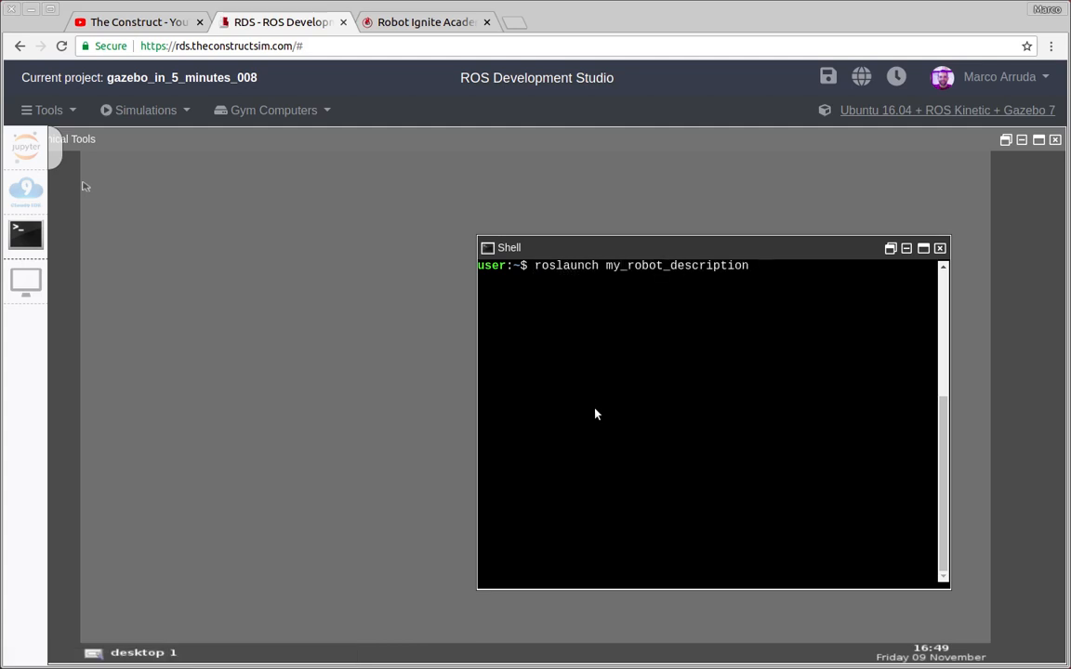
text(rvi)
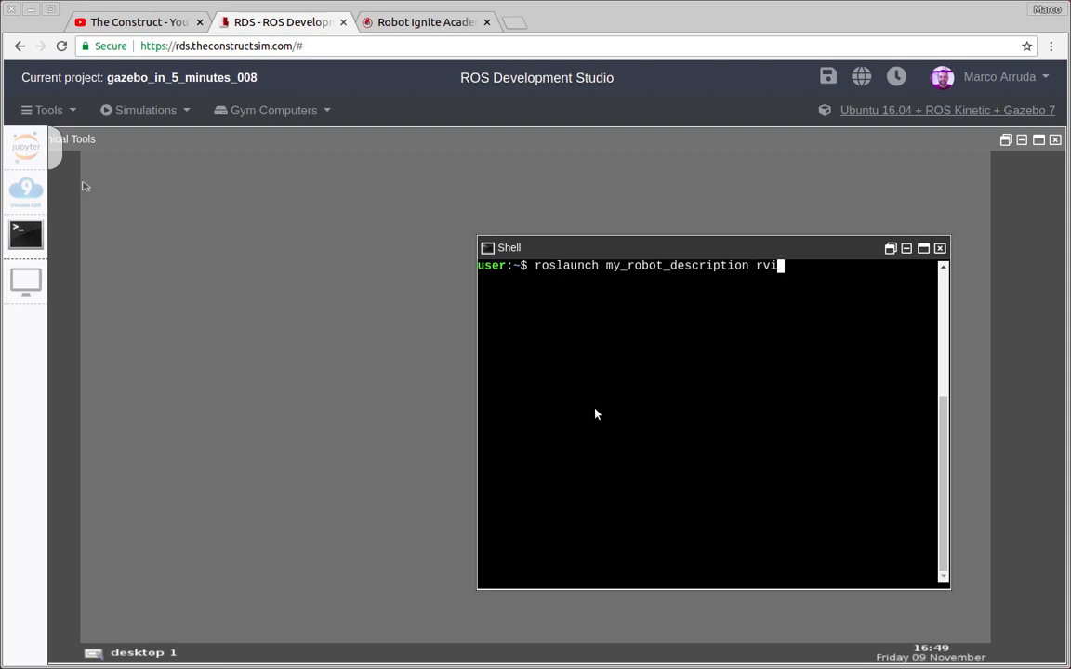
text(z.launch)
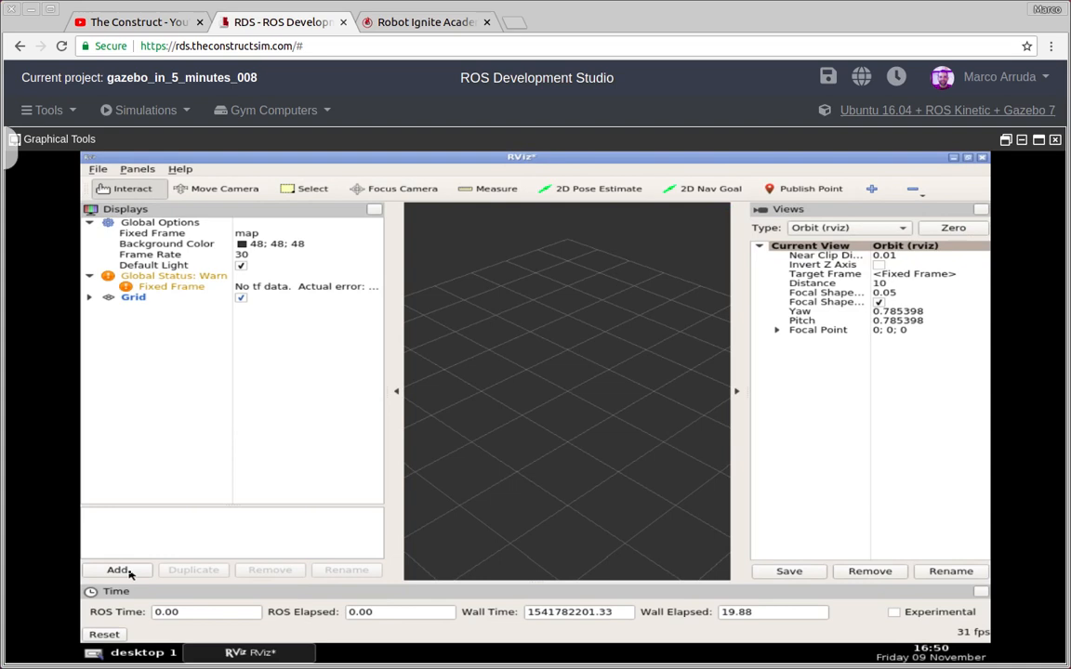
Add a RobotModel display and expand its Status to see the link_chassis transform error
click(116, 570)
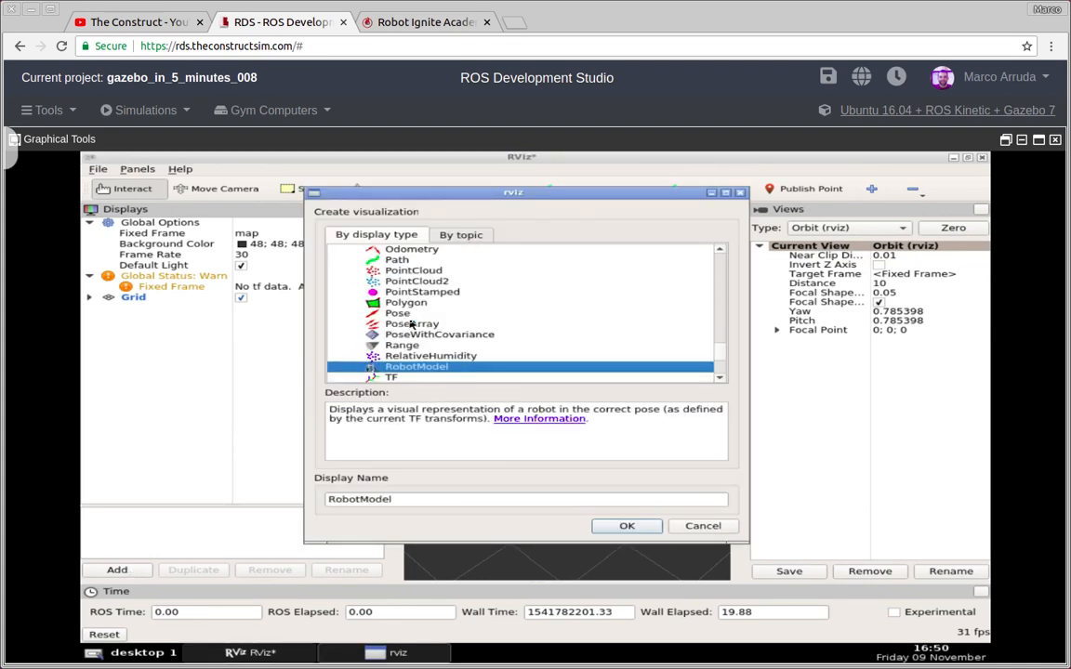
click(626, 526)
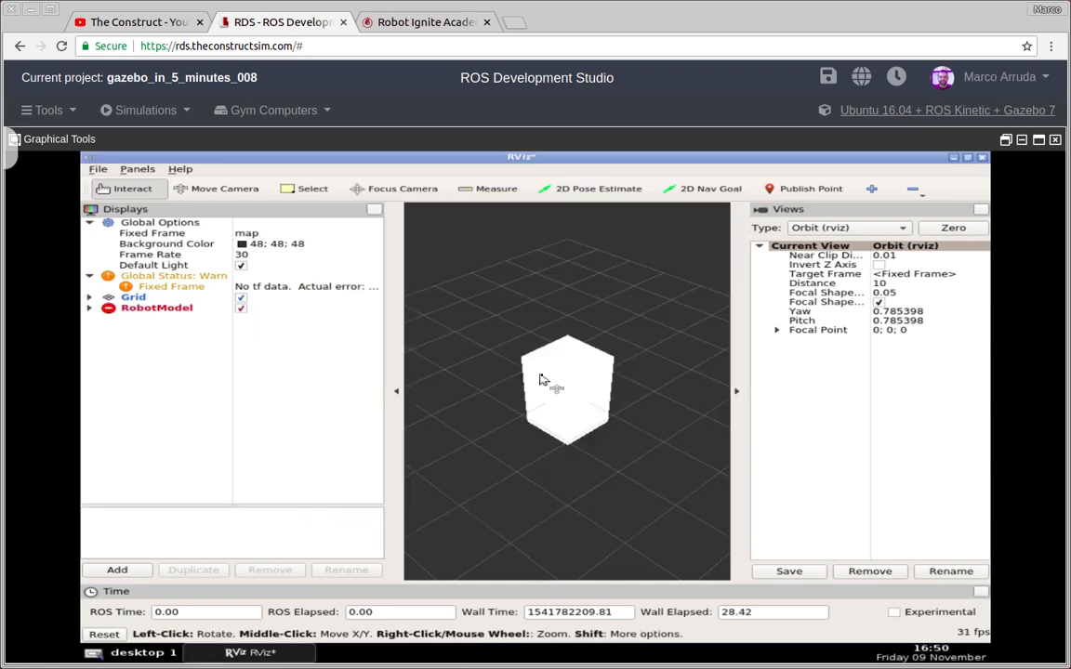
click(91, 307)
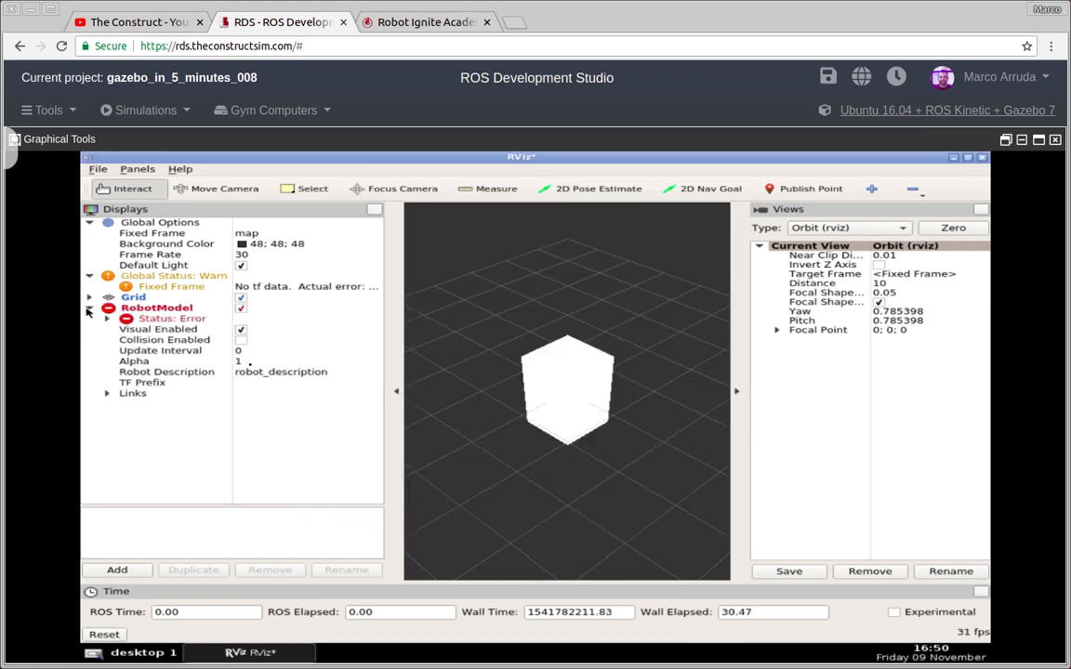
click(106, 319)
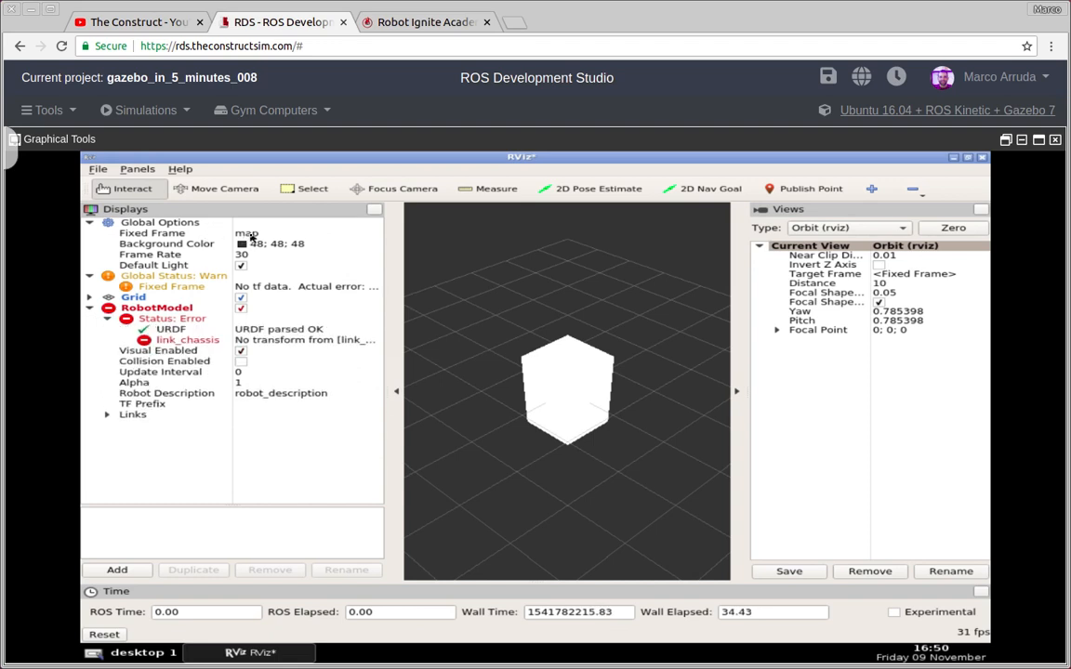
mouse_move(258, 235)
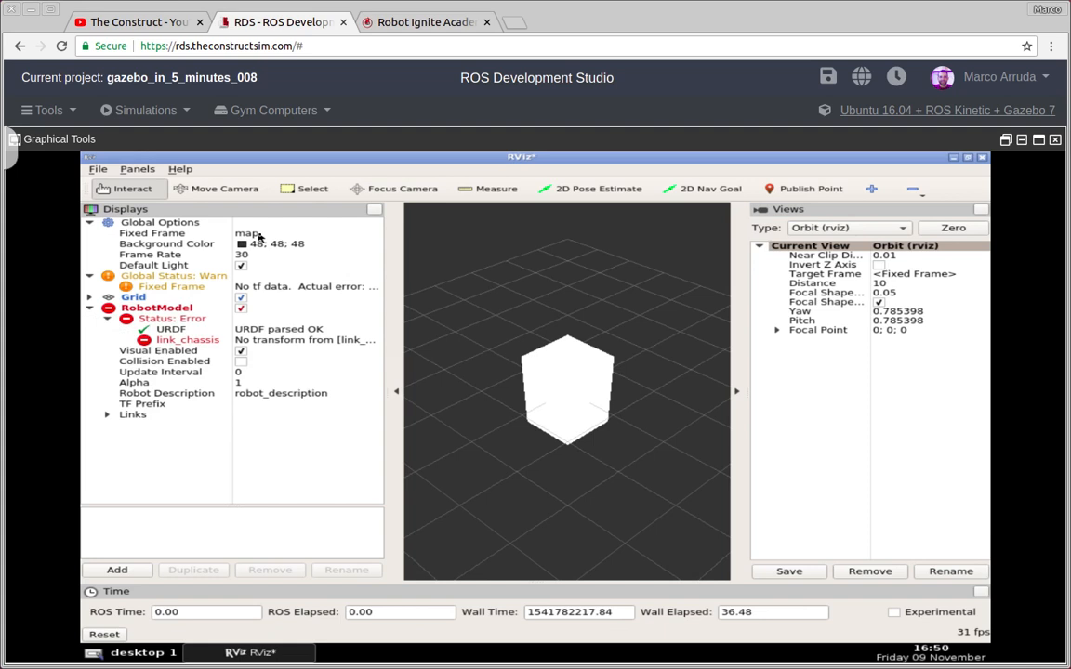
mouse_move(353, 348)
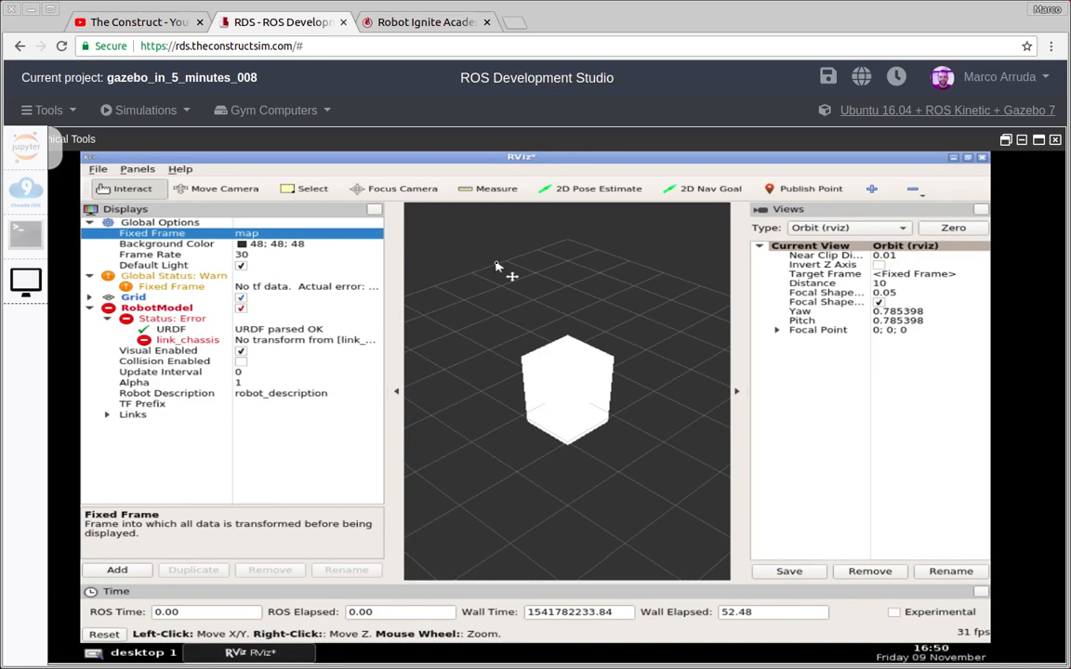
click(298, 232)
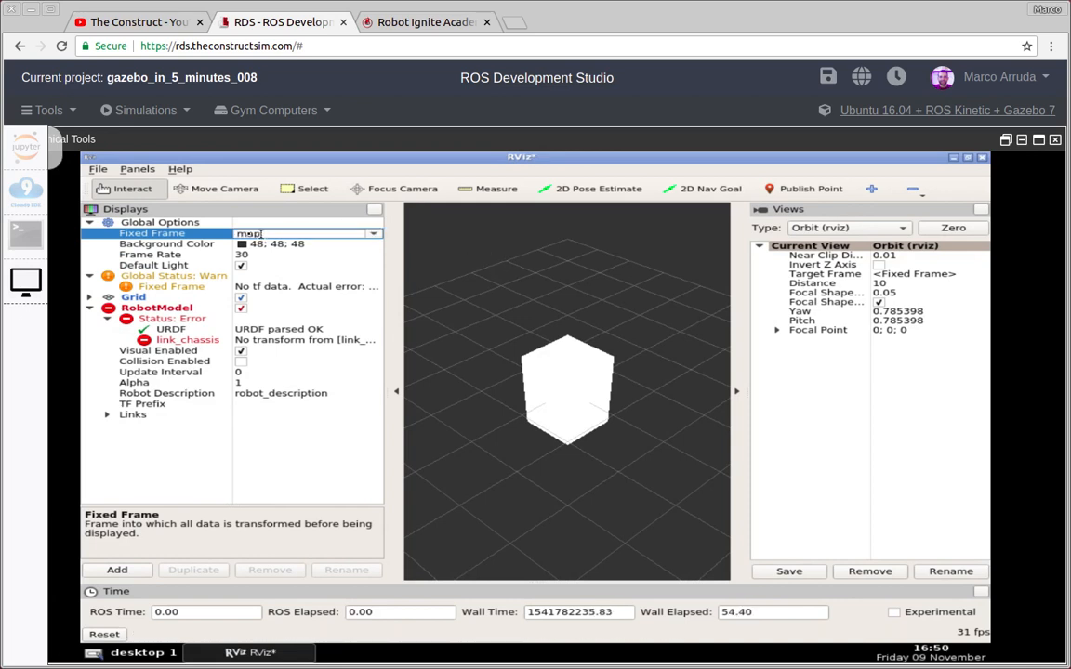
Enter link_chassis as the Fixed Frame and orbit around the red box
text(link_chassis)
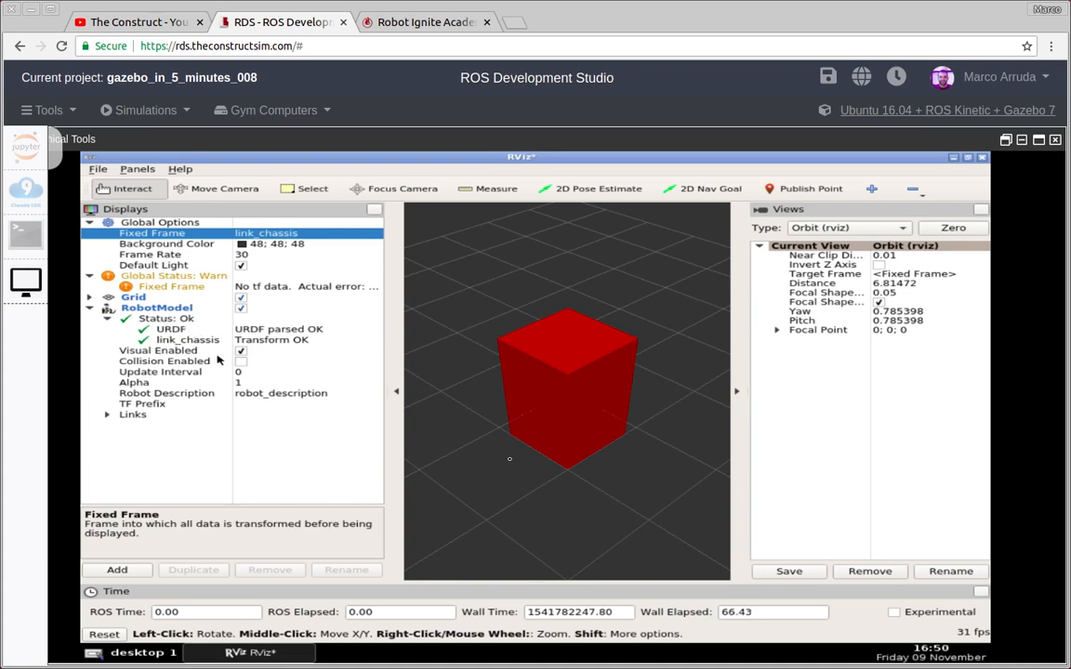
drag(510, 459, 571, 434)
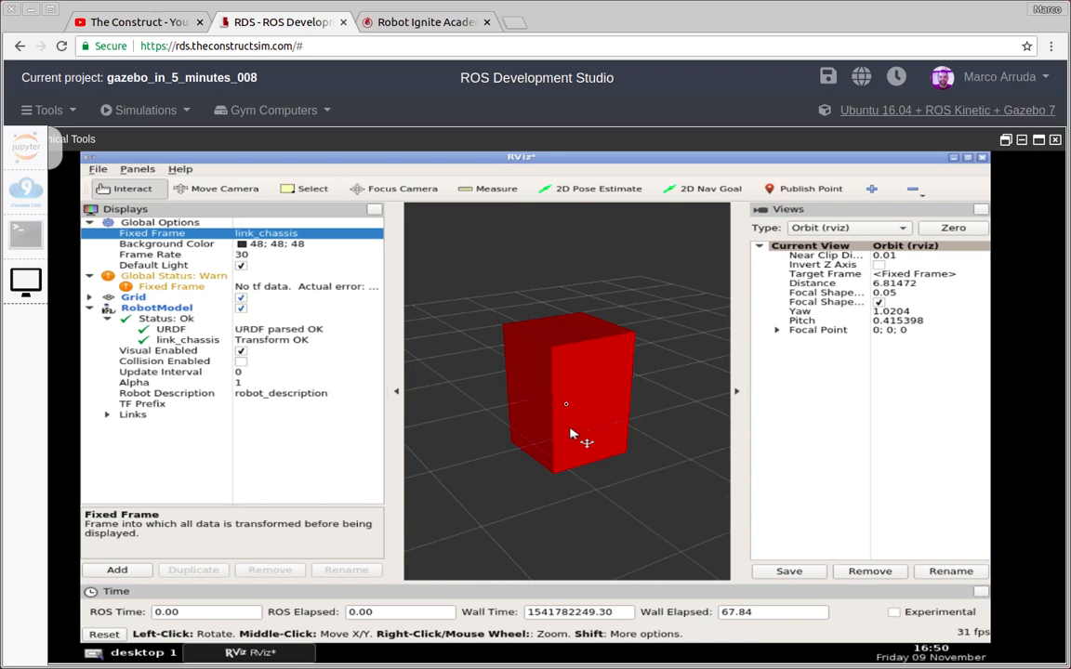